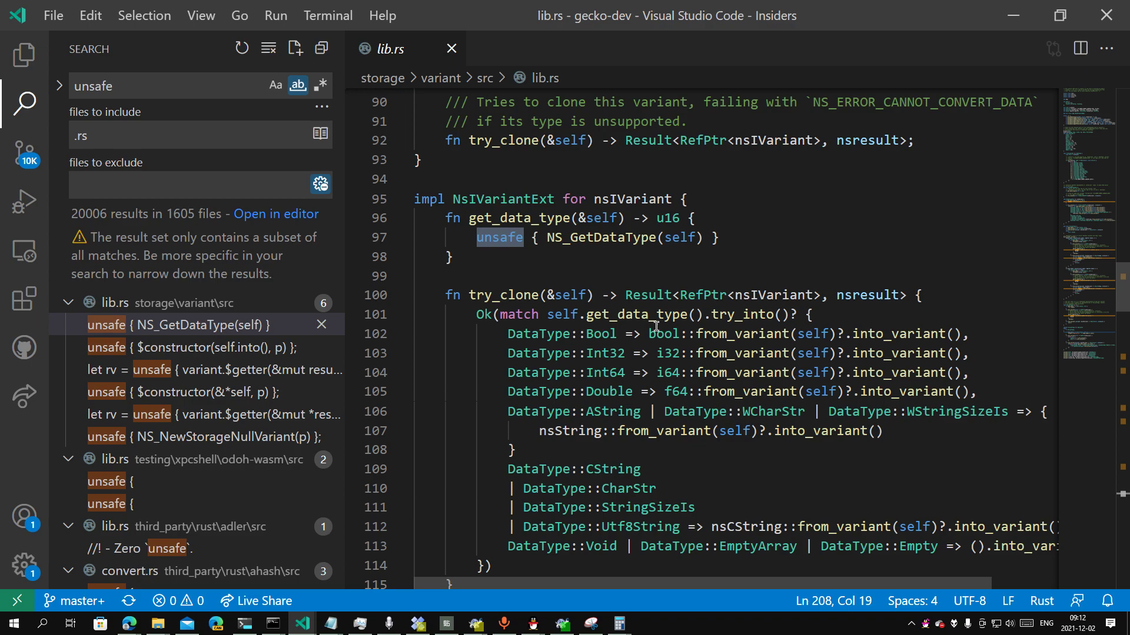
mouse_move(592, 281)
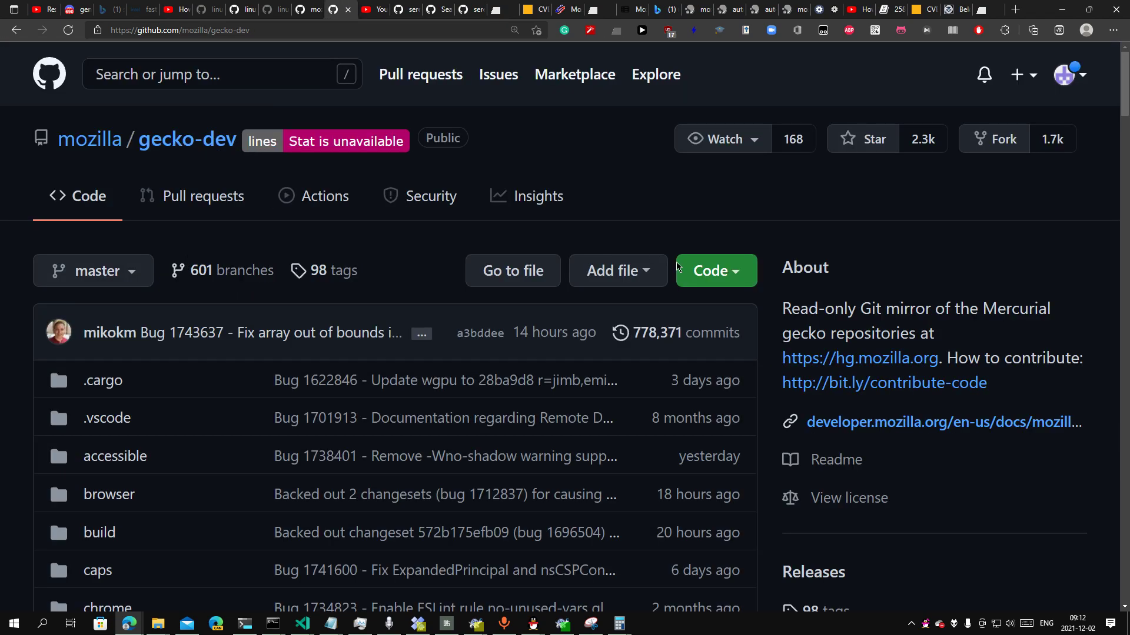
Step: Scroll the gecko-dev repository page down to its README and back to the top
scroll("down", 3)
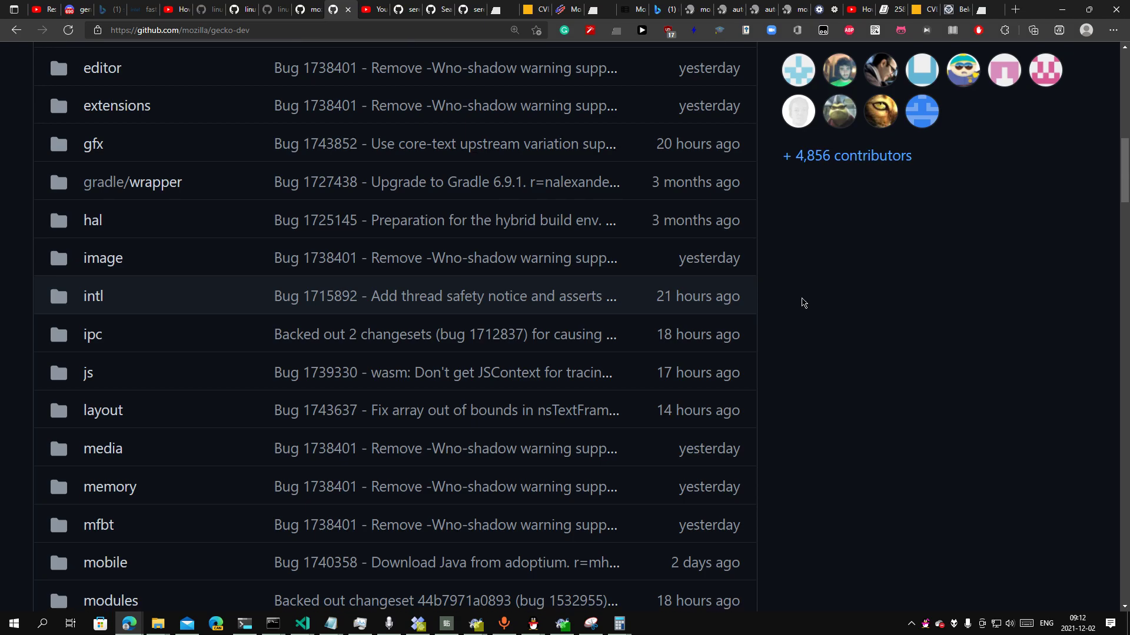
scroll("down", 3)
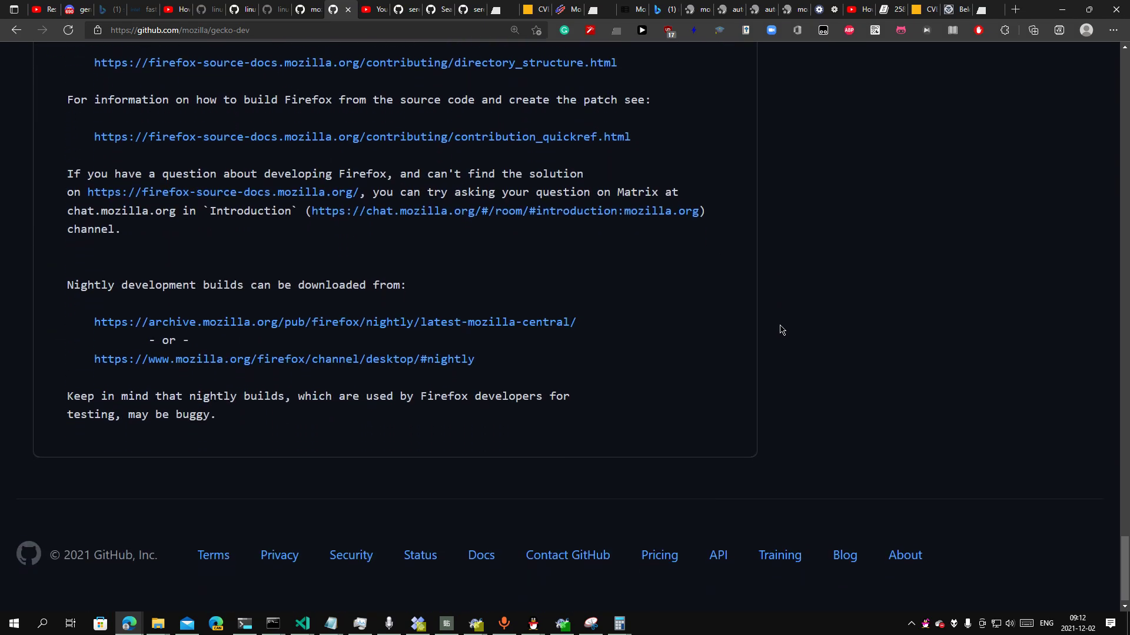
scroll("up", 3)
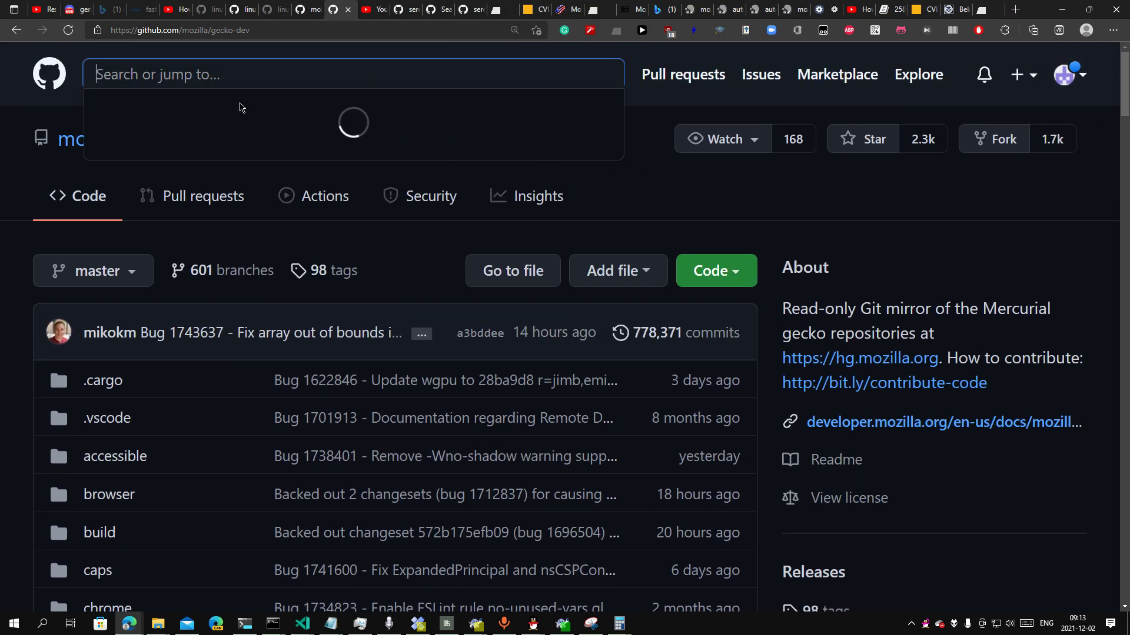
Step: Search mozilla/gecko-dev code for 'unsafe', yielding 4,412 results with 1,900 in Rust
type("unsafe")
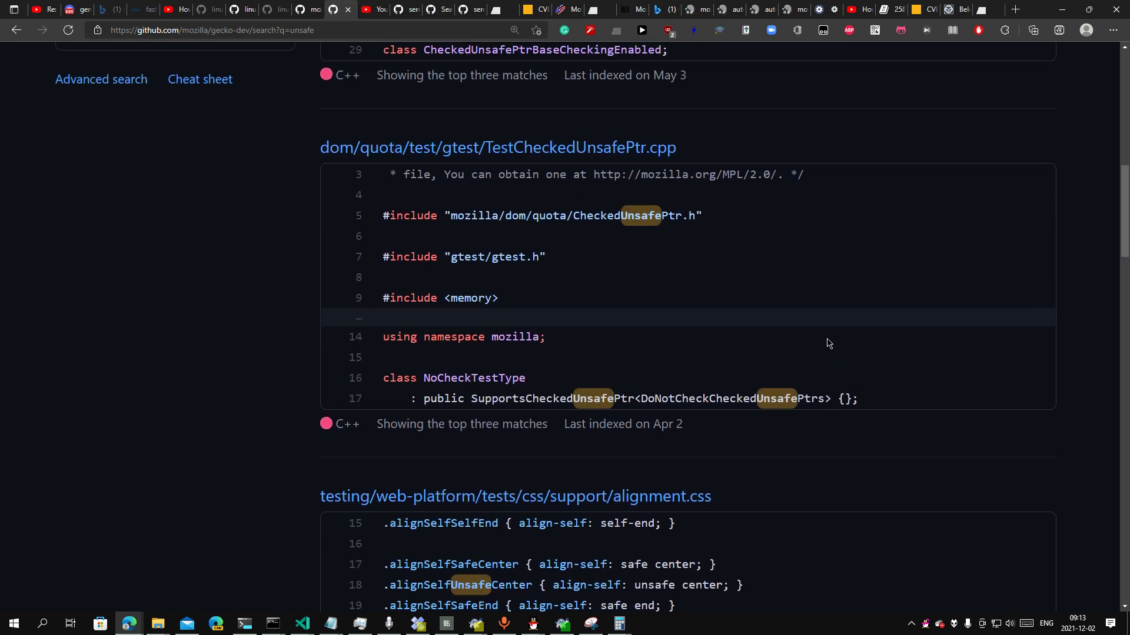
mouse_move(753, 406)
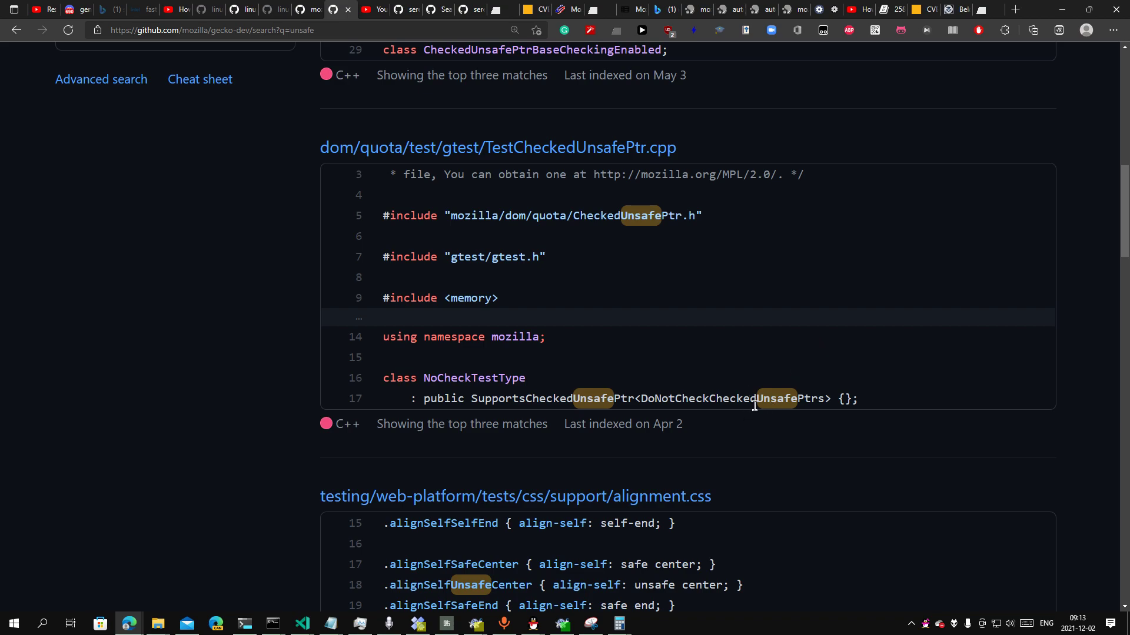
scroll("down", 3)
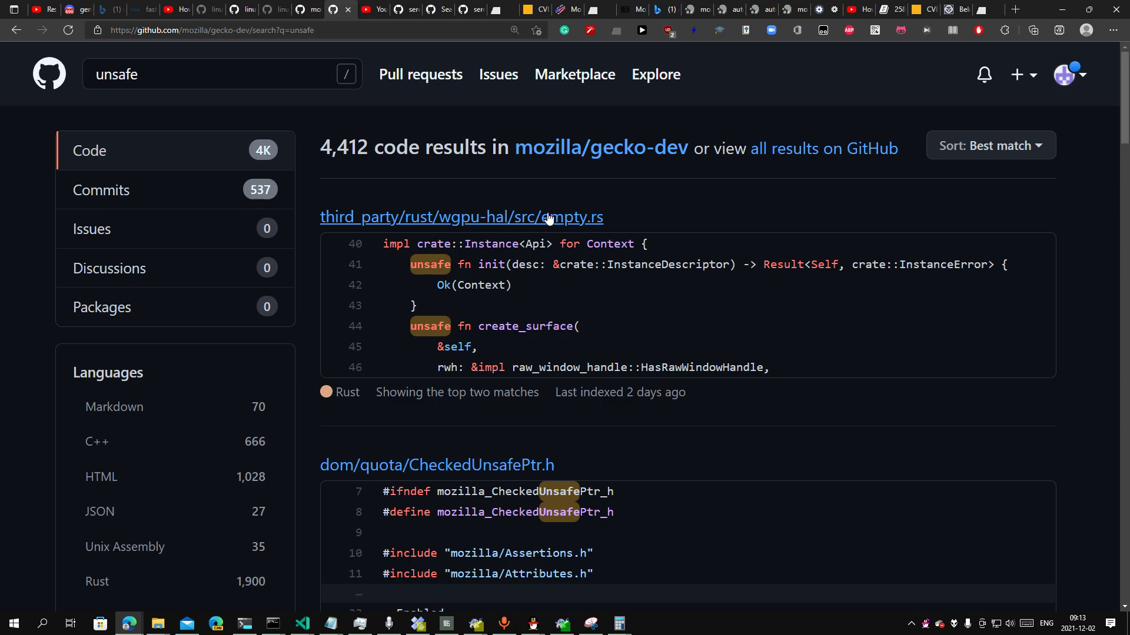
Step: Read through third_party/rust/wgpu-hal/src/empty.rs and its unsafe functions, returning to the top
left_click(461, 217)
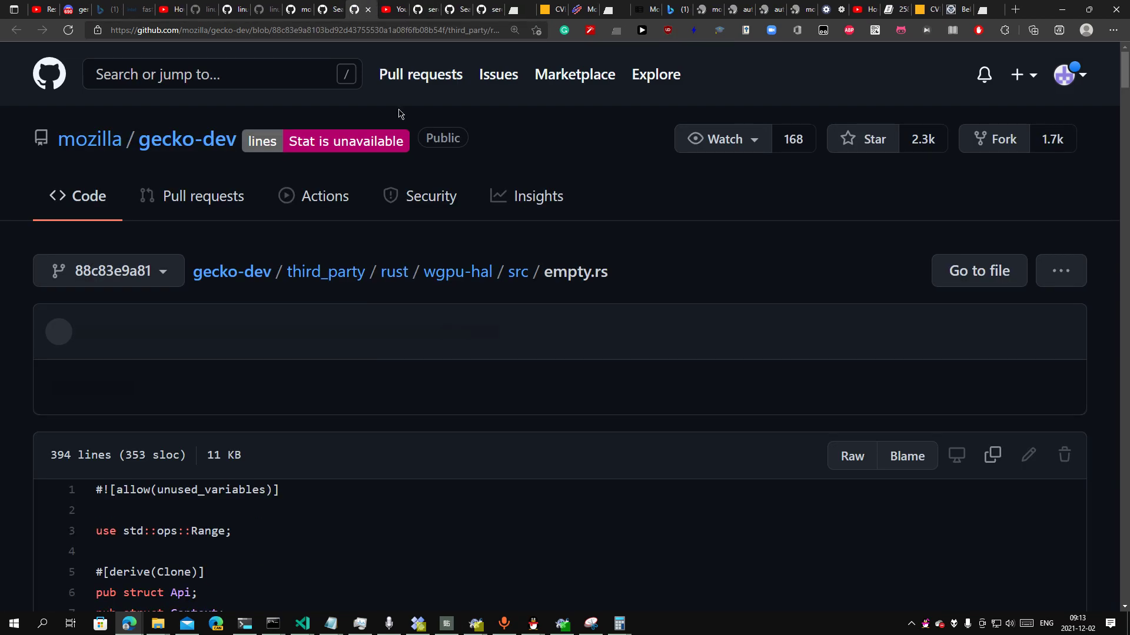
scroll("down", 3)
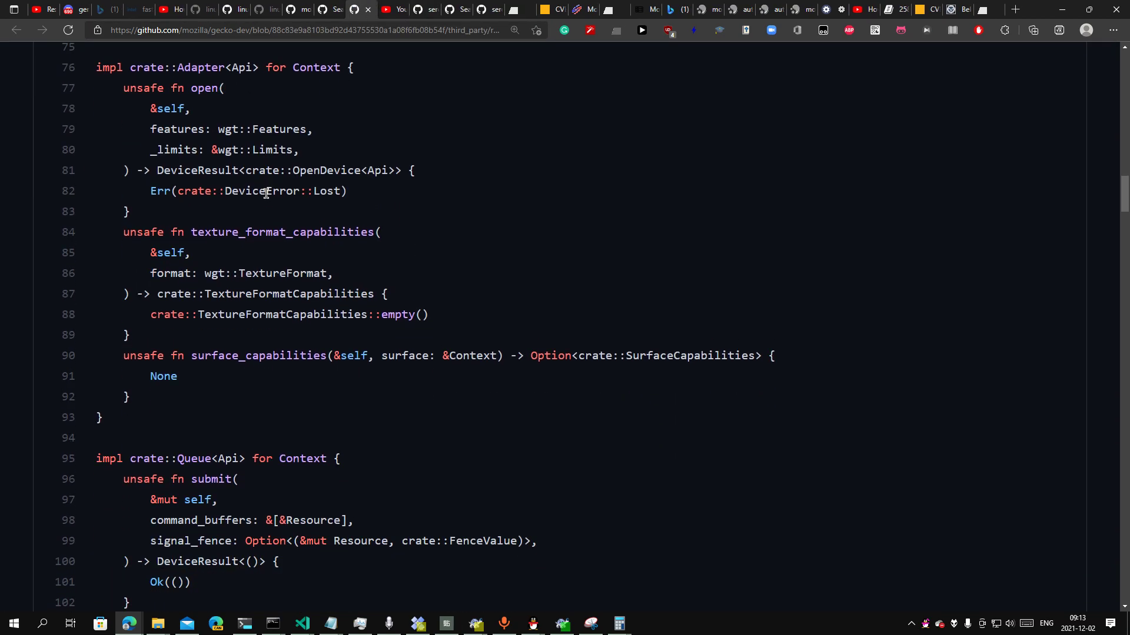
scroll("down", 3)
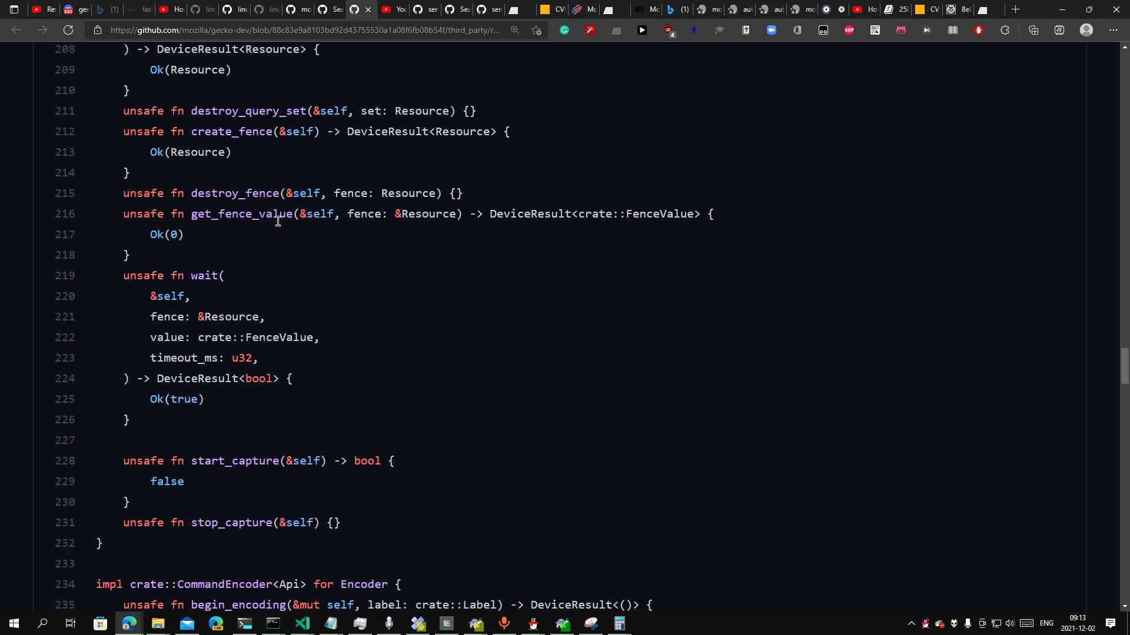
scroll("down", 3)
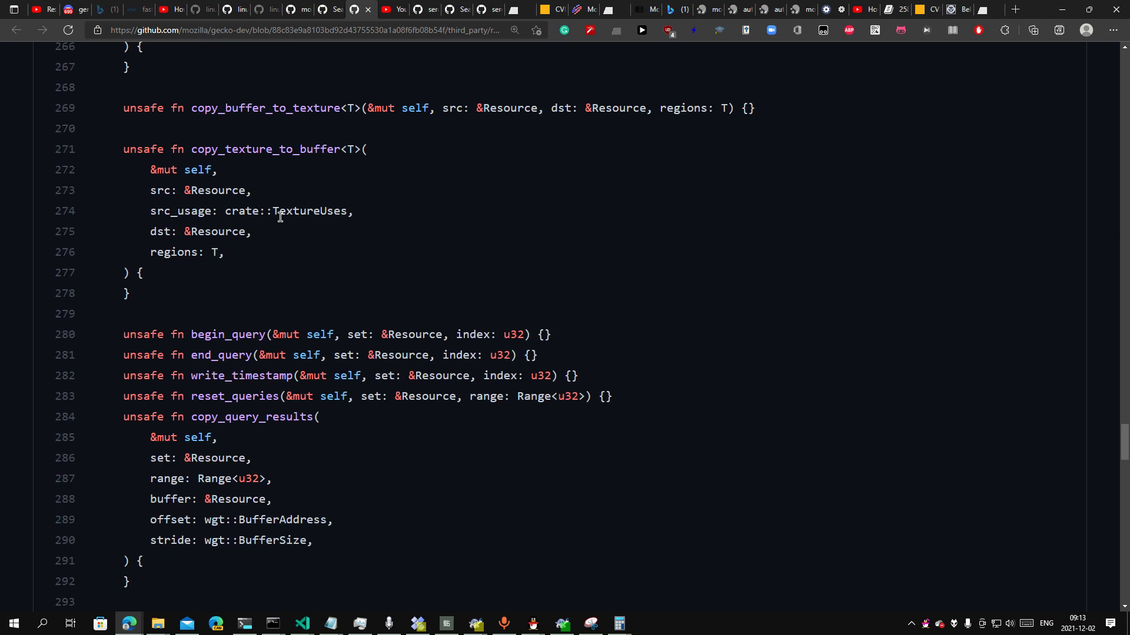
scroll("down", 3)
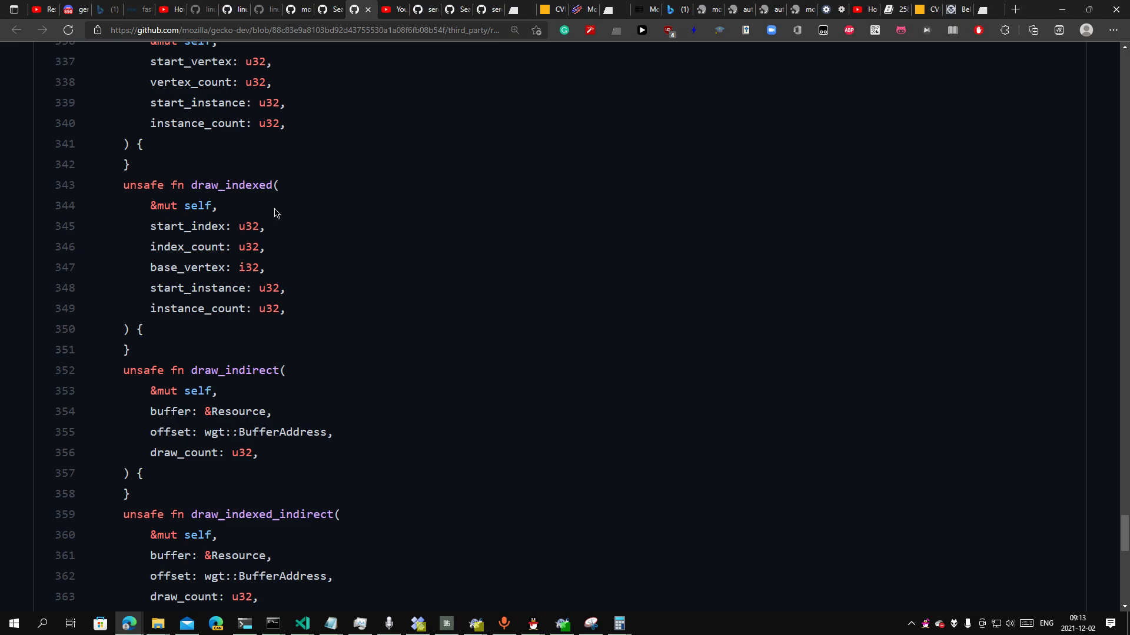
scroll("down", 3)
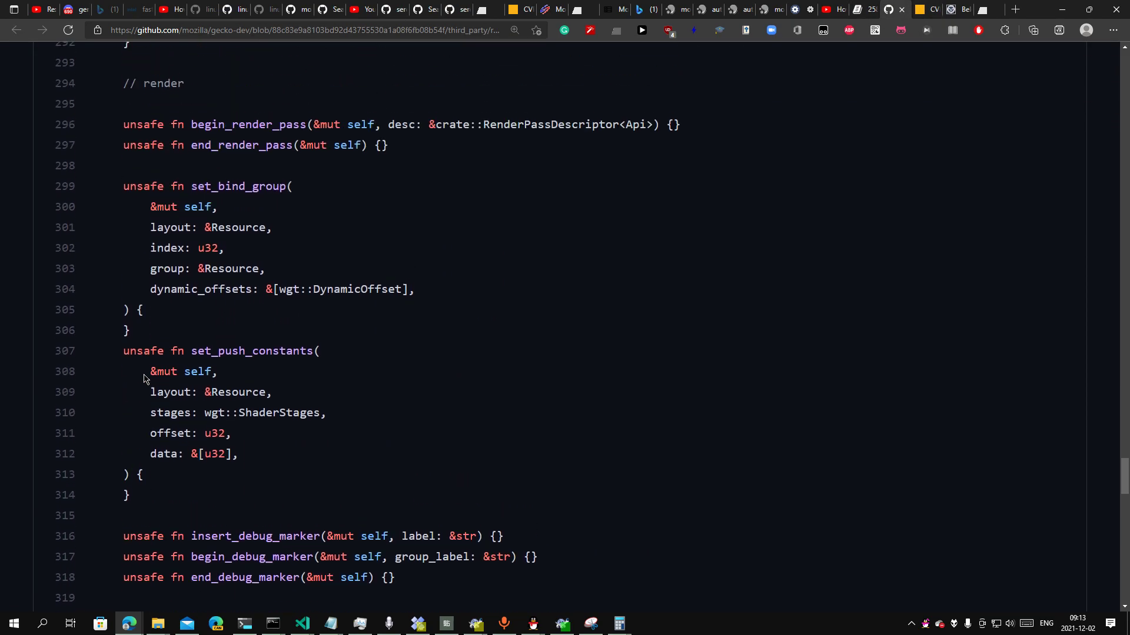
scroll("up", 3)
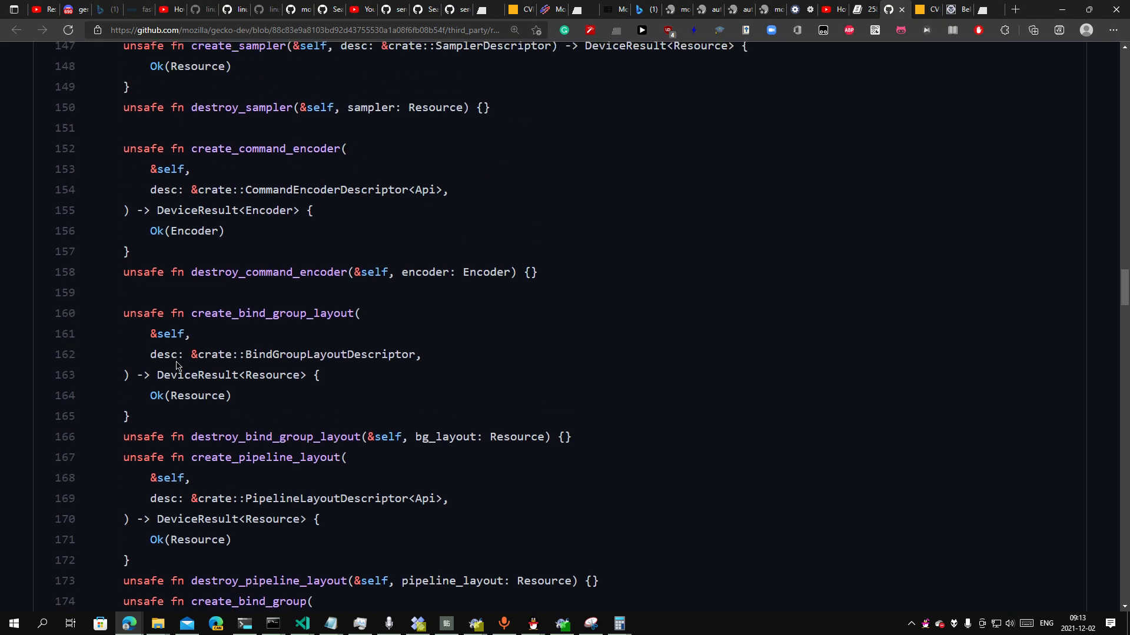
scroll("up", 3)
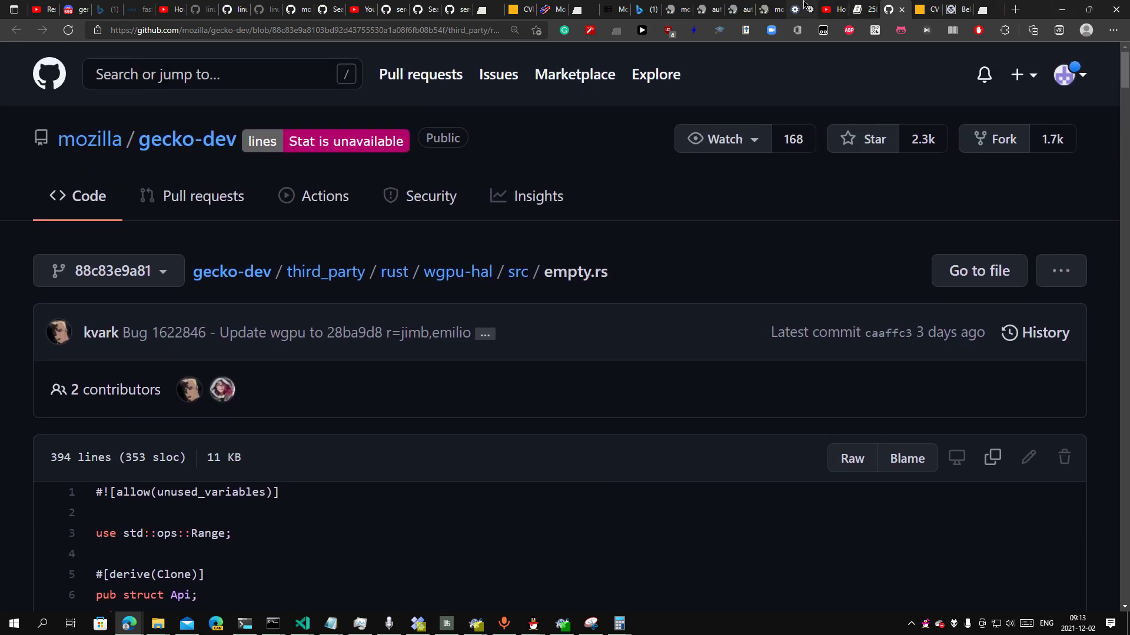
mouse_move(247, 265)
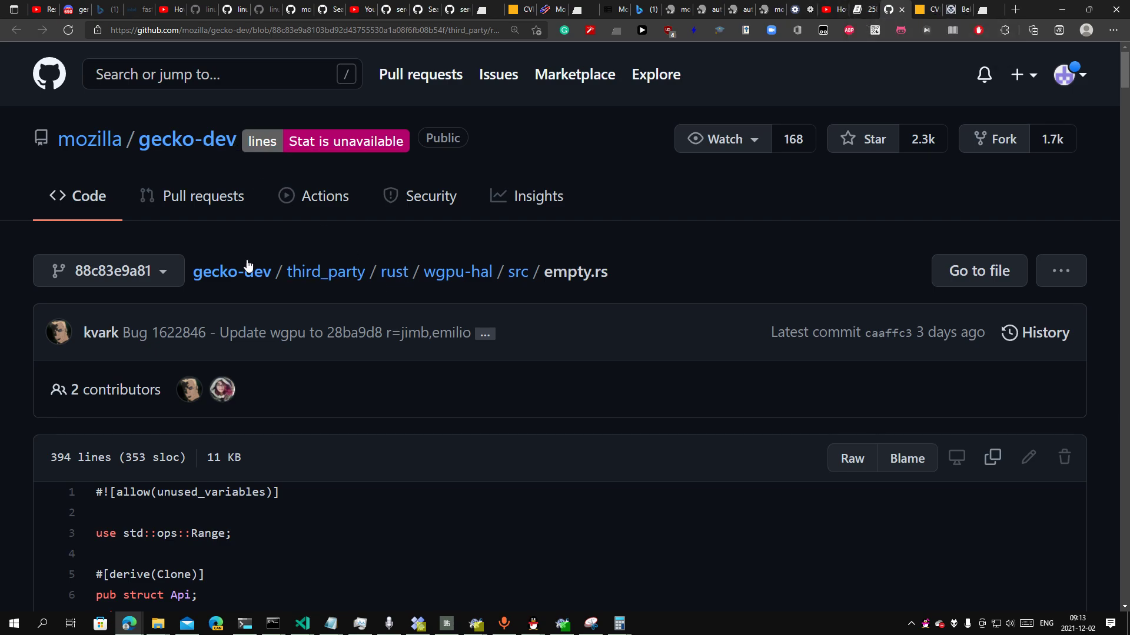
mouse_move(231, 271)
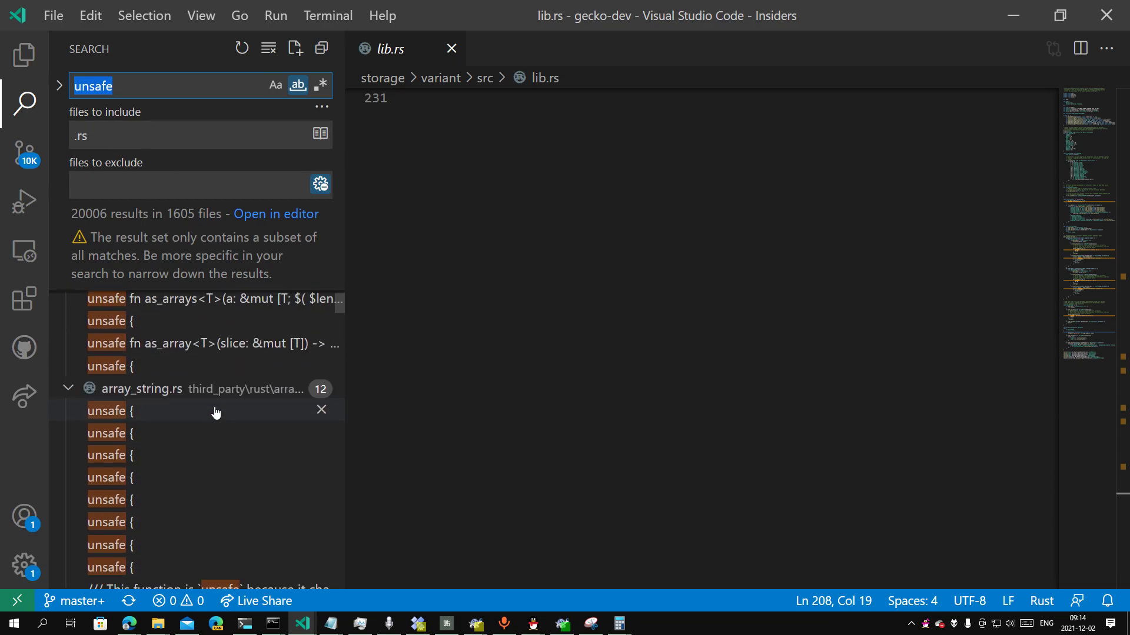
Step: Note '20006 of unsafe' in a new untitled file and switch back to the browser
scroll("down", 3)
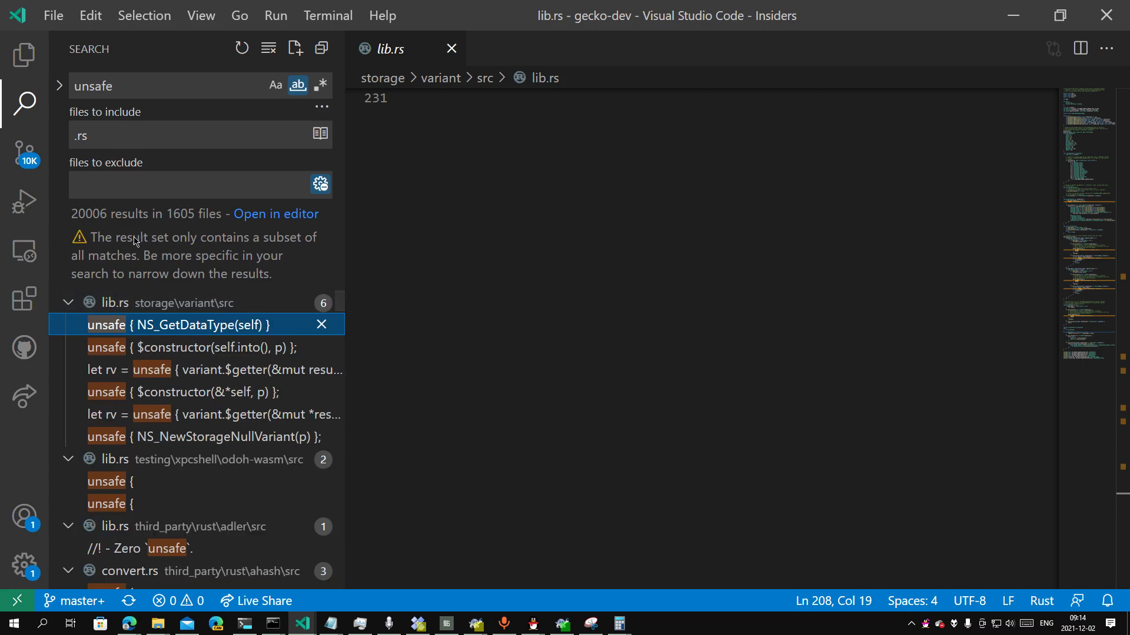
mouse_move(184, 298)
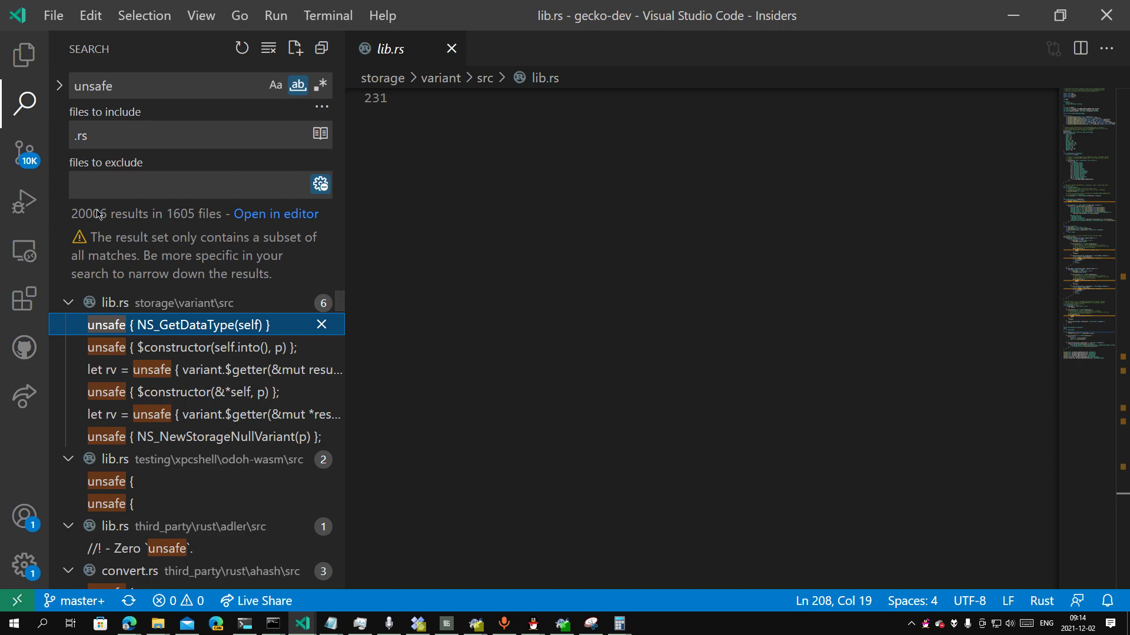
left_click(53, 15)
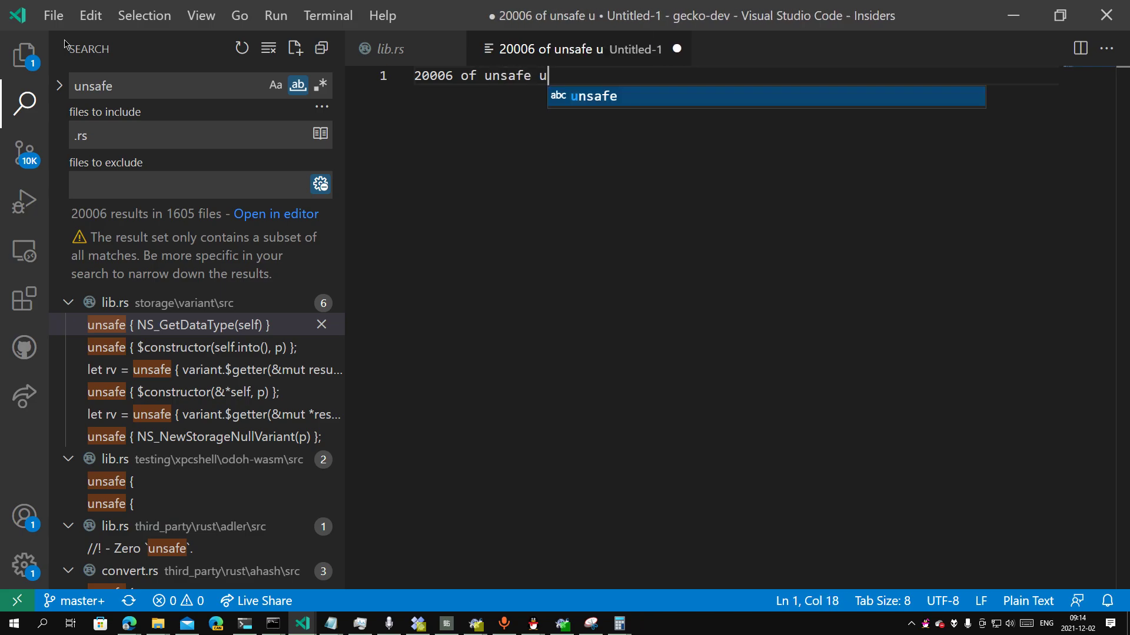
key("Backspace")
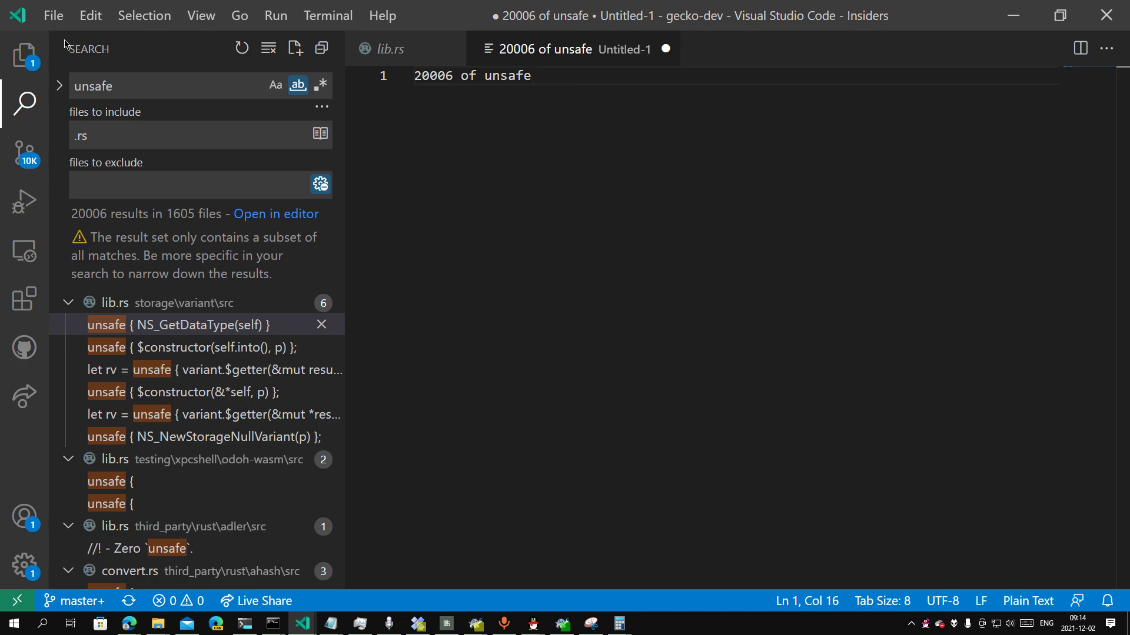
key("alt+tab")
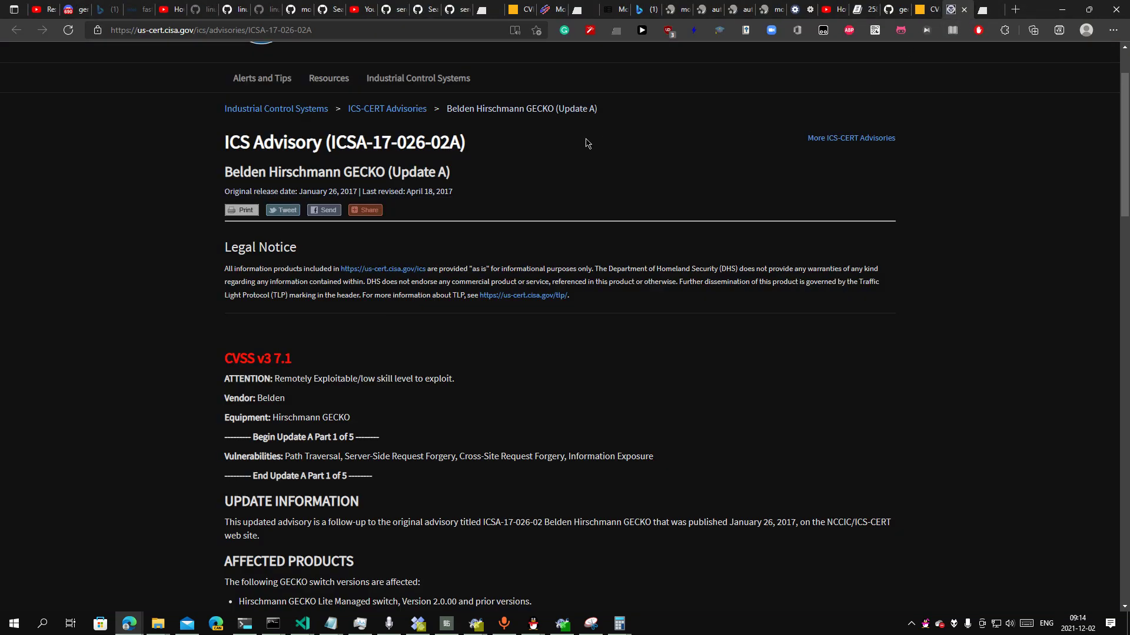
Step: Pass through the Rust RFC on unsafe blocks, then bring up count_rust_files.cc in the editor
left_click(928, 9)
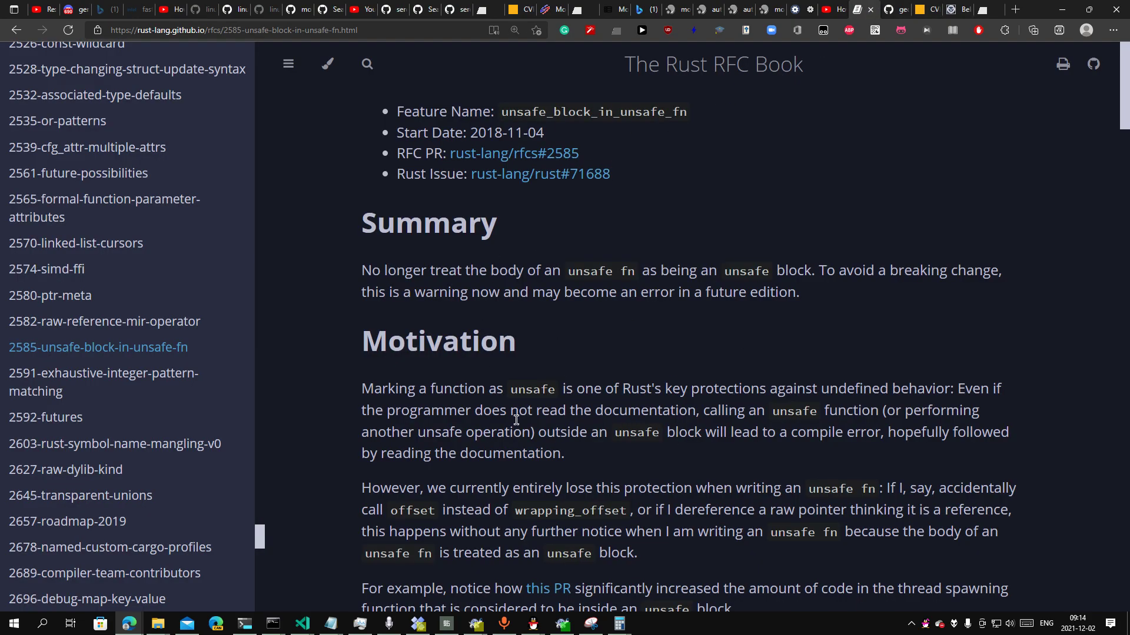
mouse_move(650, 330)
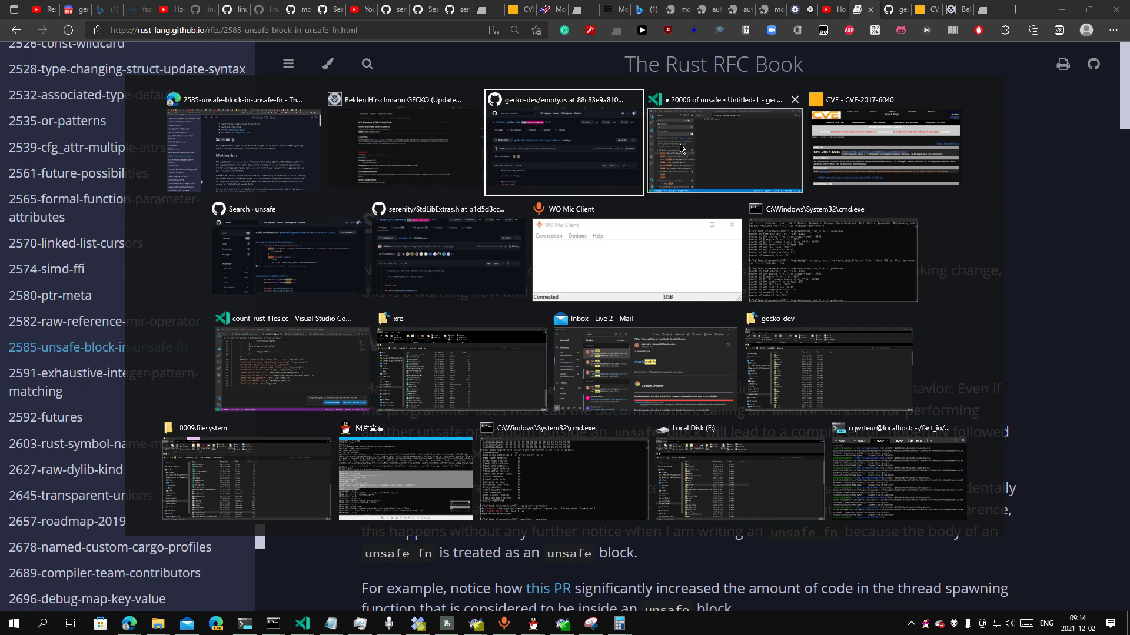
left_click(723, 149)
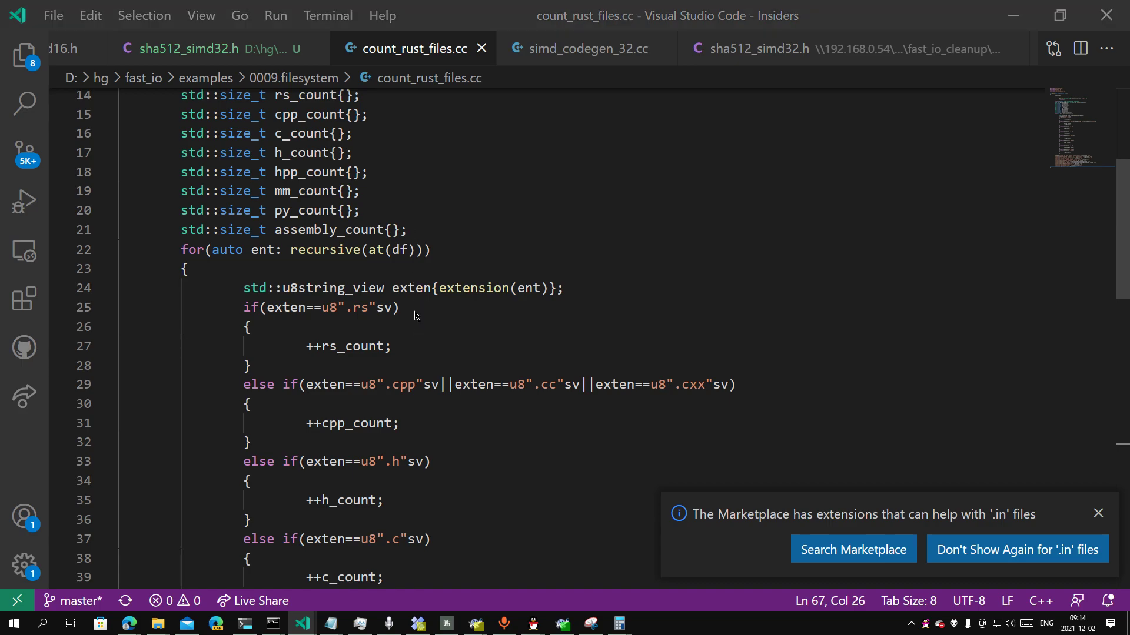
Step: Review the .rs extension check and println output in count_rust_files.cc, then bring the command prompt forward
scroll("down", 3)
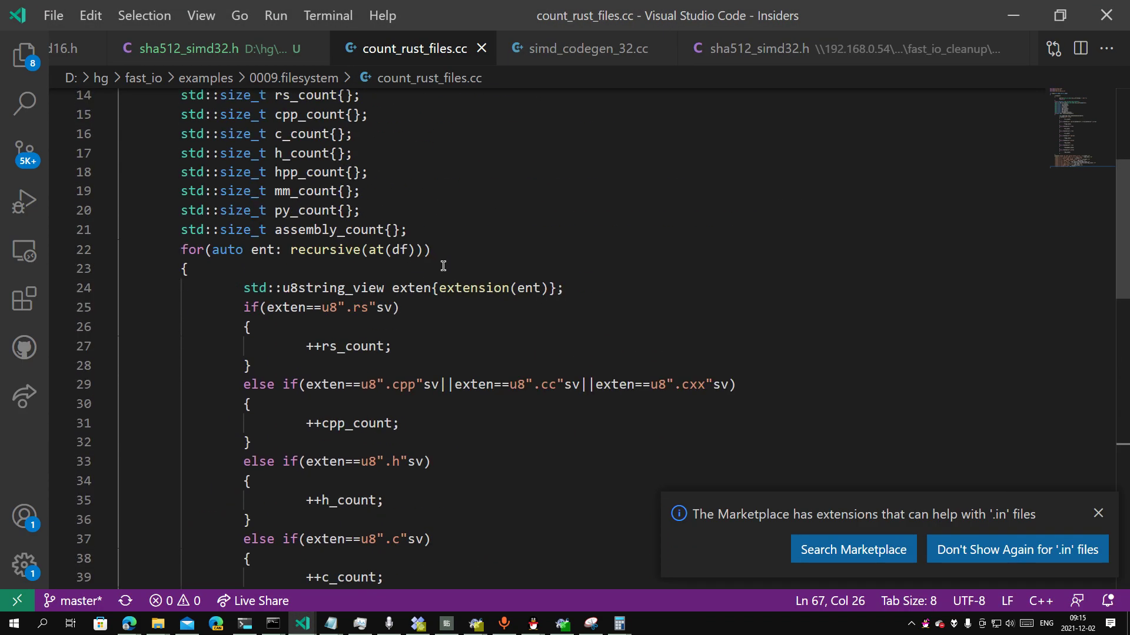
scroll("down", 3)
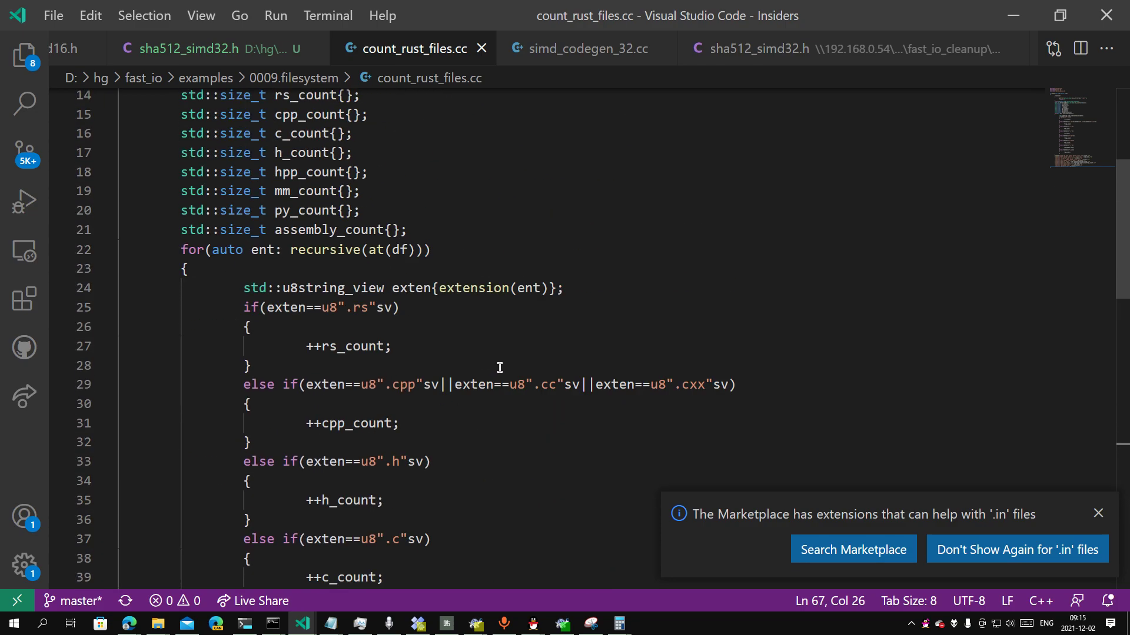
double_click(355, 206)
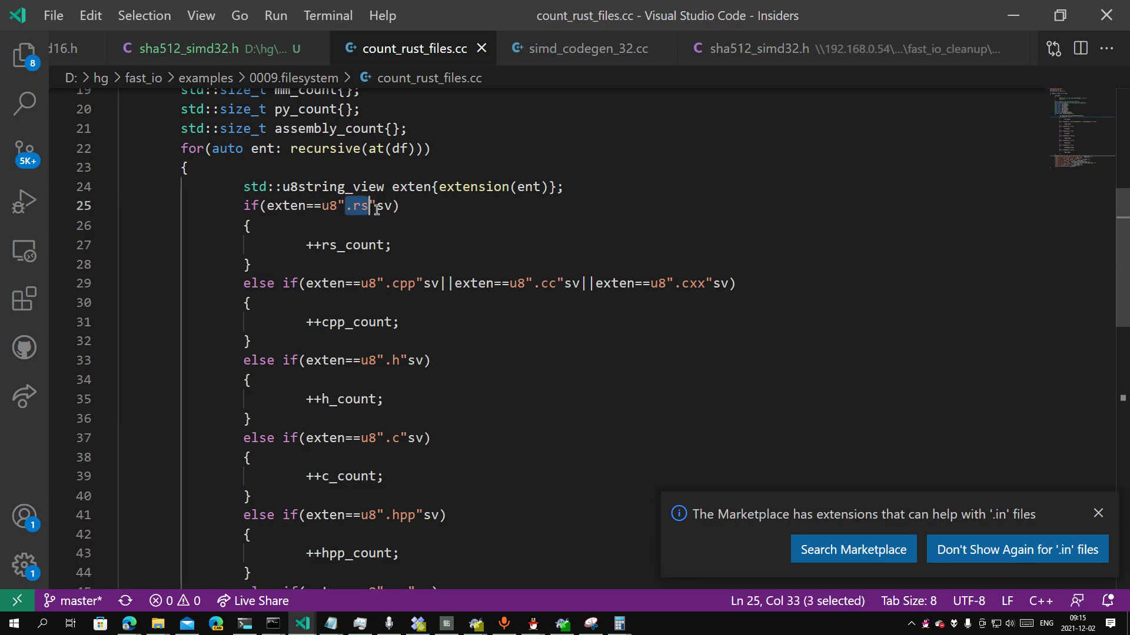
mouse_move(364, 304)
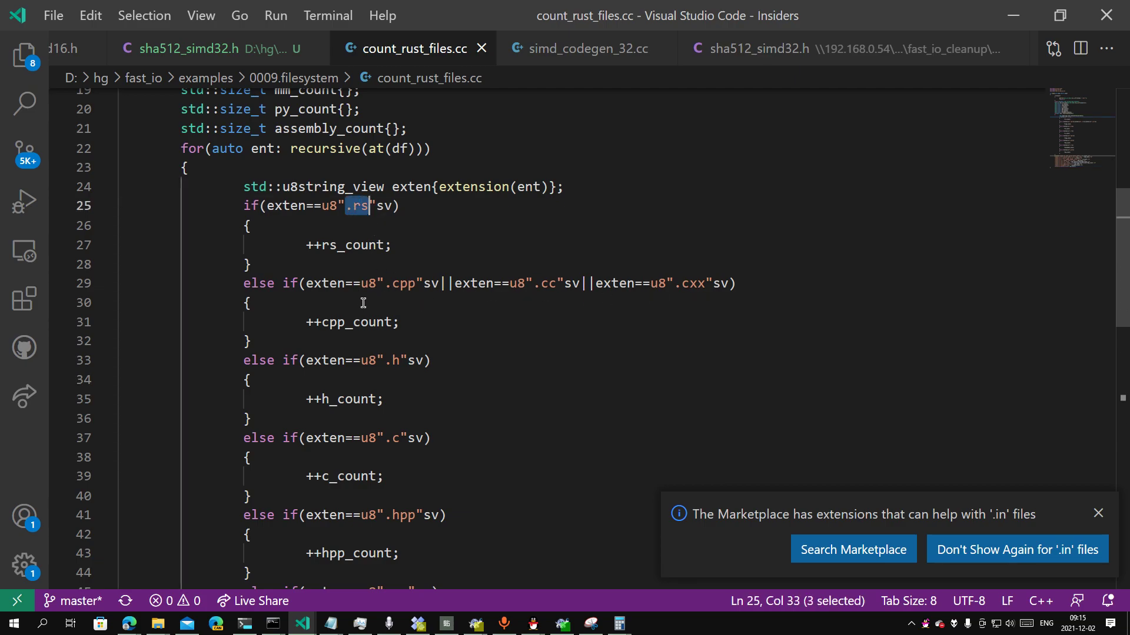
scroll("down", 3)
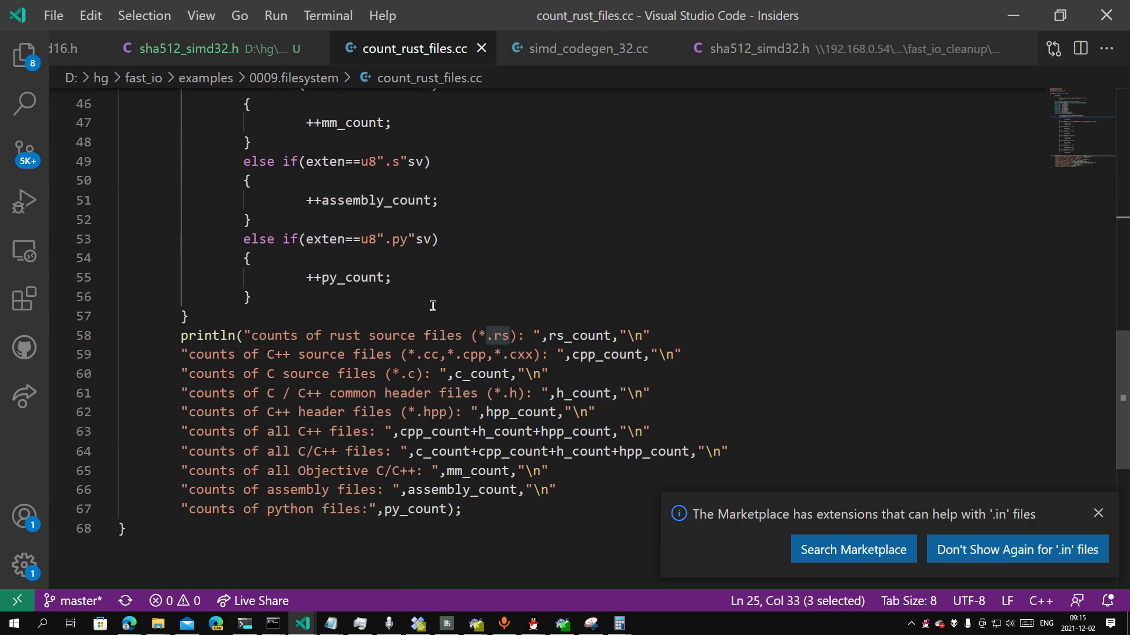
mouse_move(366, 331)
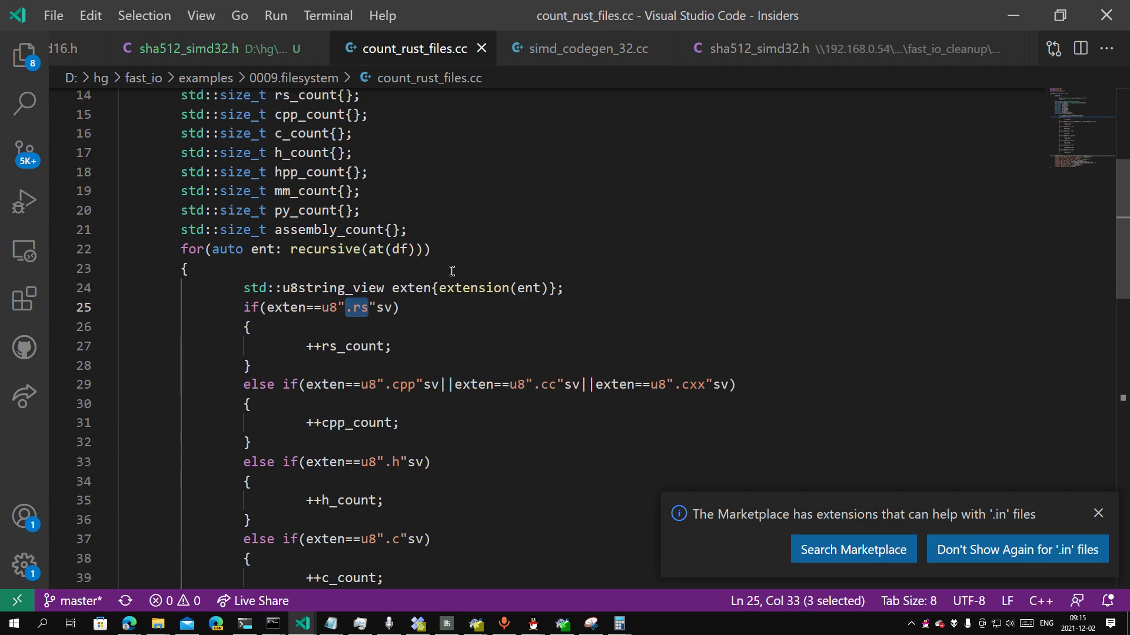
key("Alt+Tab")
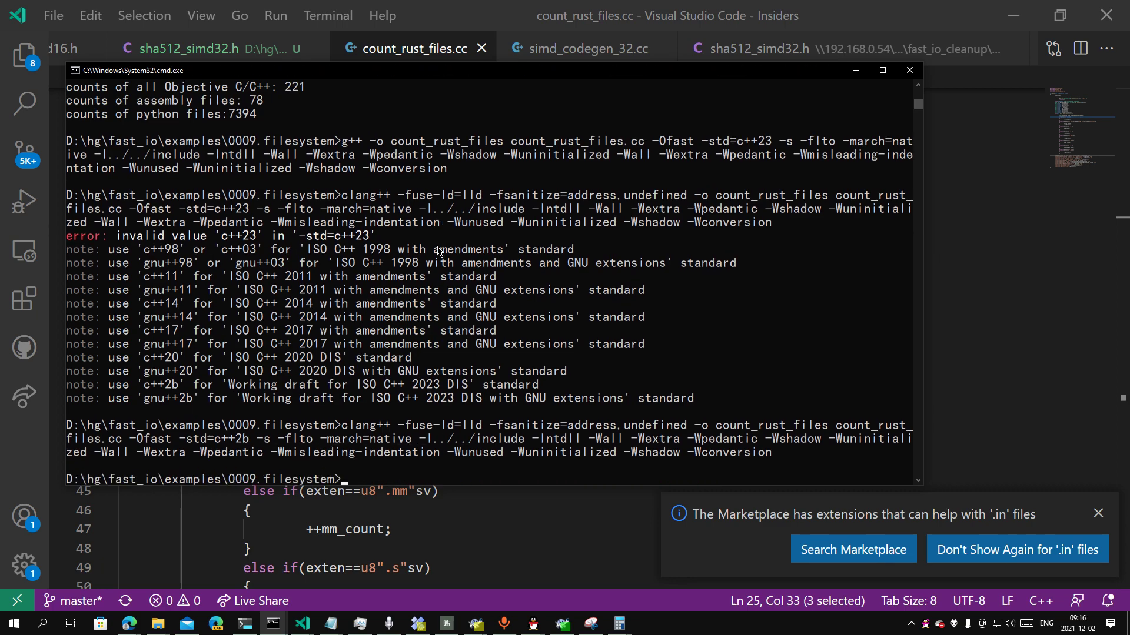
Step: Run count_rust_files on E:\gecko-dev, rebuild with g++ -std=c++23, and select the 8,262 .rs file counts to copy
type("count_rust_files E:\\gecko-dev")
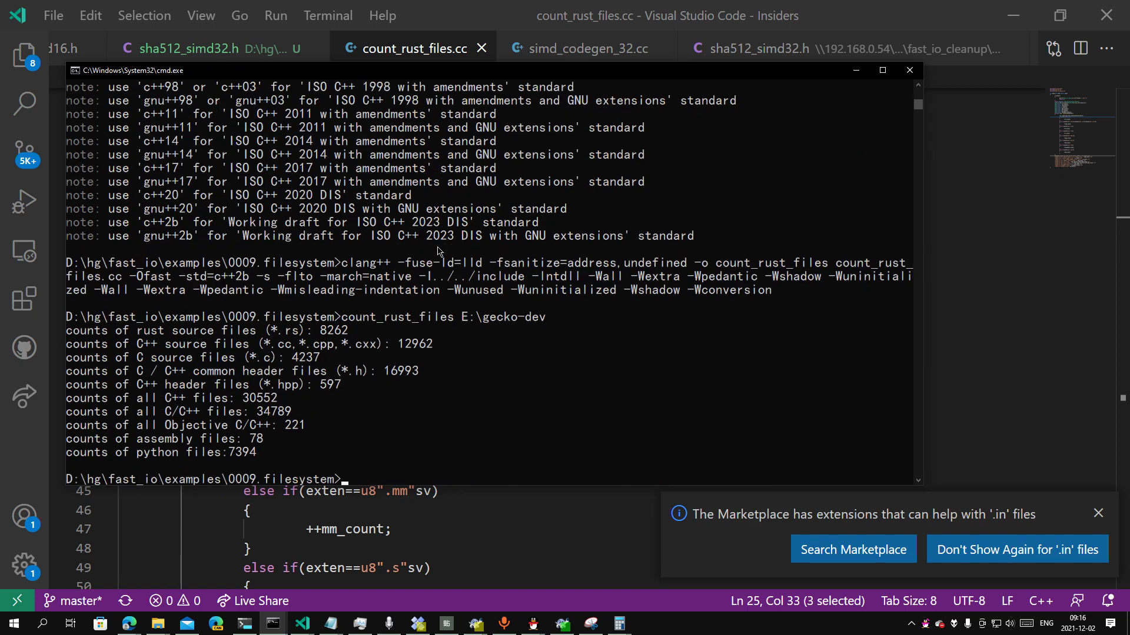
type("g++ -o count_rust_files count_rust_files.cc -Ofast -std=c++23 -s -flto -march=native -I../../include -lntdll")
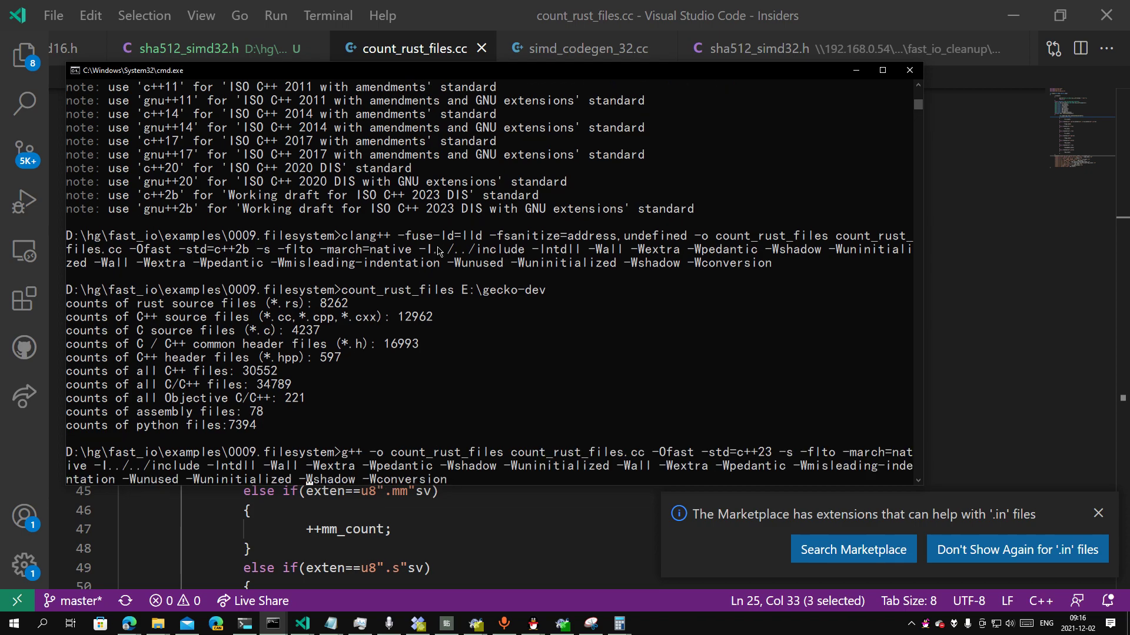
scroll("down", 3)
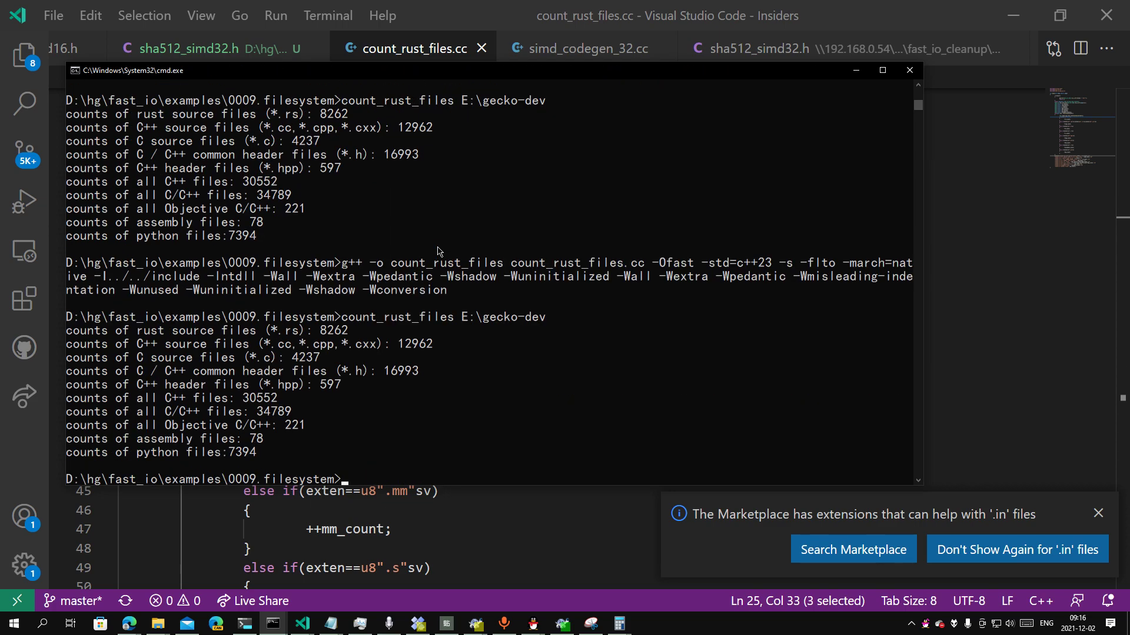
double_click(333, 330)
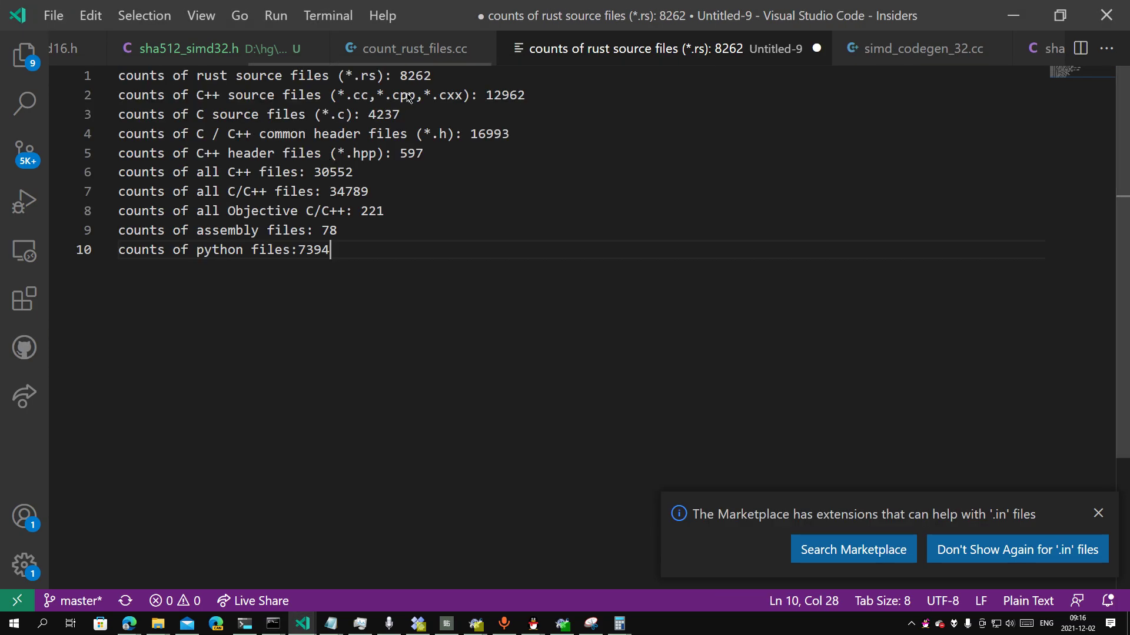
Step: Add the ratio 1605/8262 under the file counts and divide it in Calculator
double_click(415, 75)
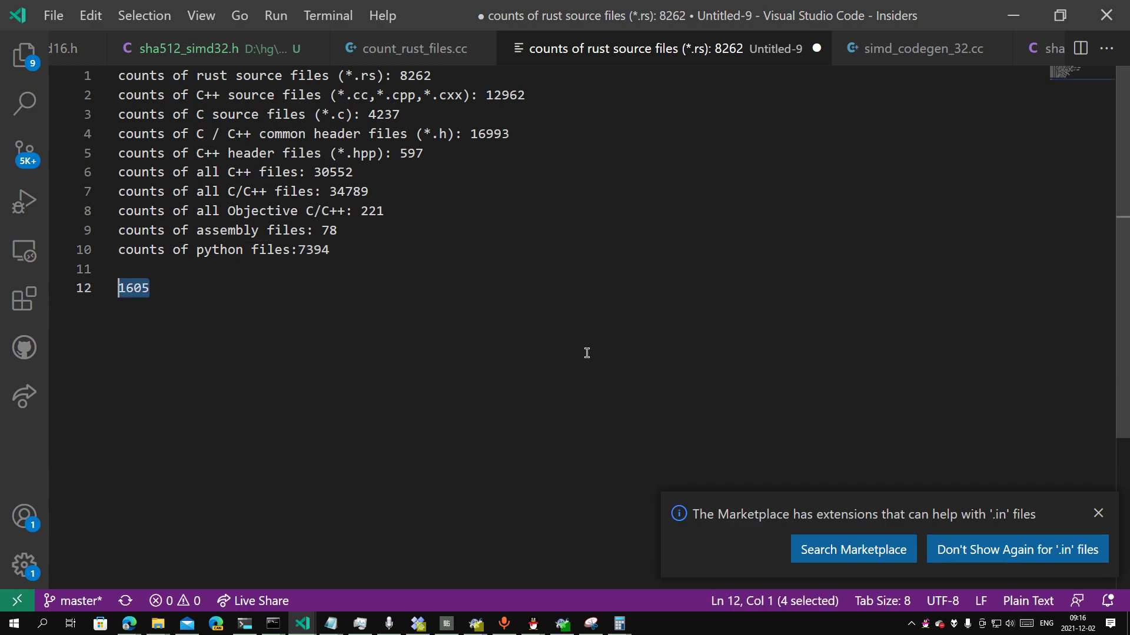
type("/8262")
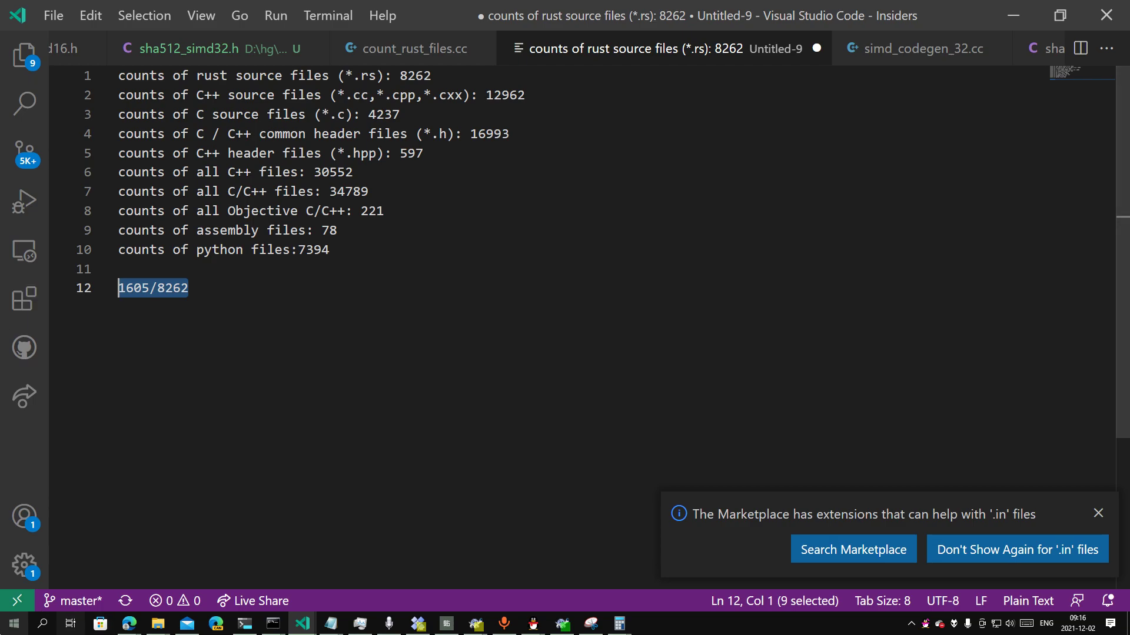
left_click(12, 624)
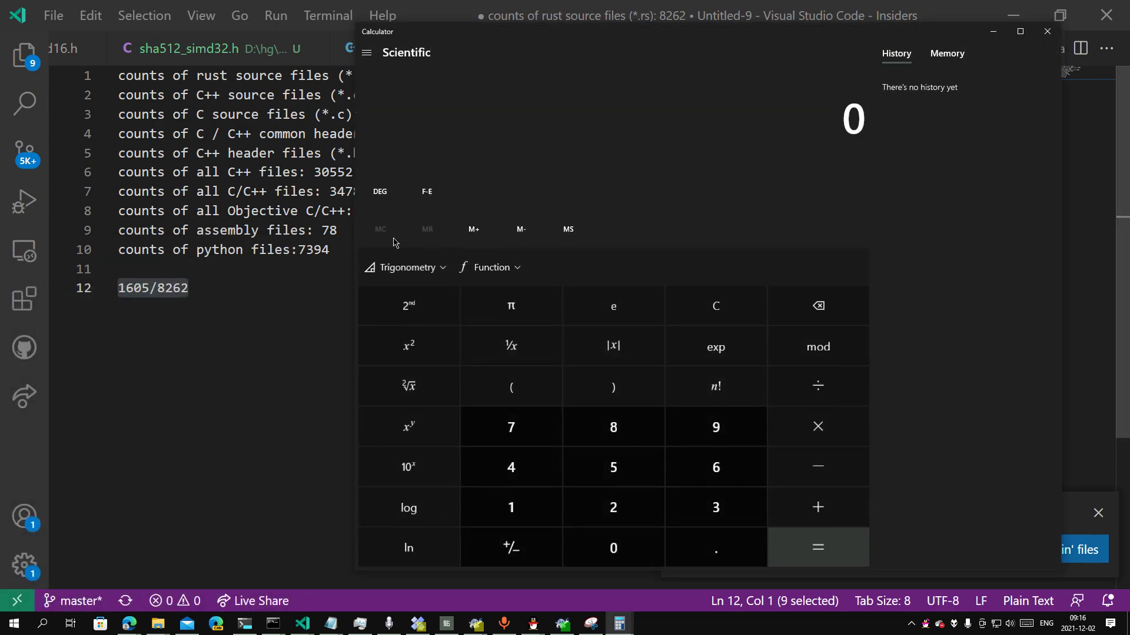
left_click(817, 548)
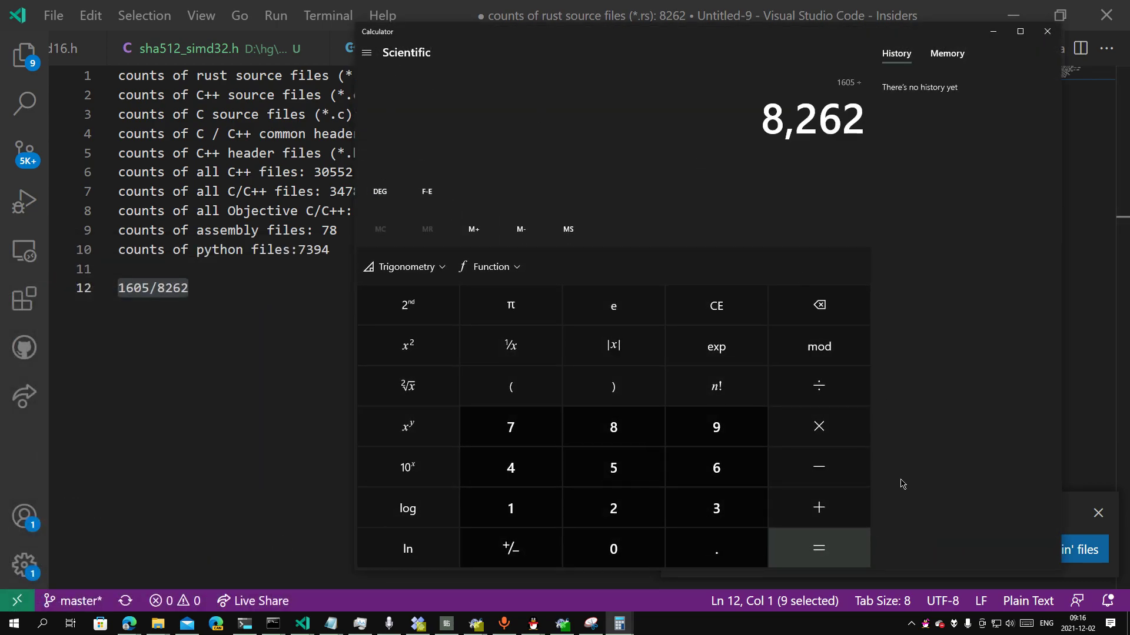
left_click(818, 549)
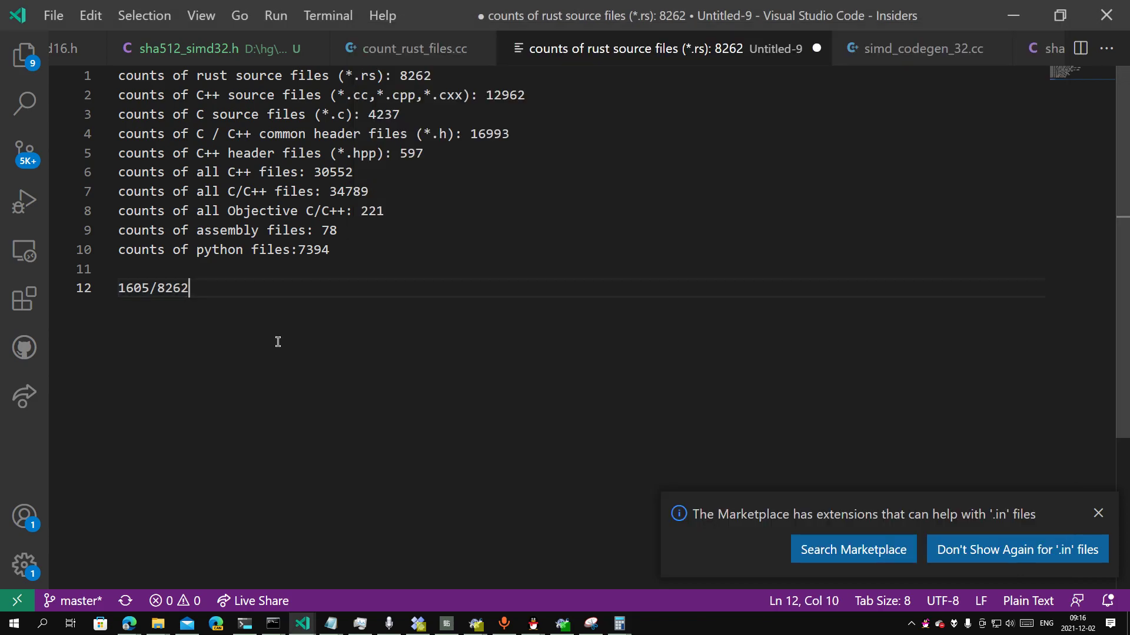
Step: Record the result 19.4262890341321713870733478576620% below the 1605/8262 ratio
type("19426289034132171387073347857662")
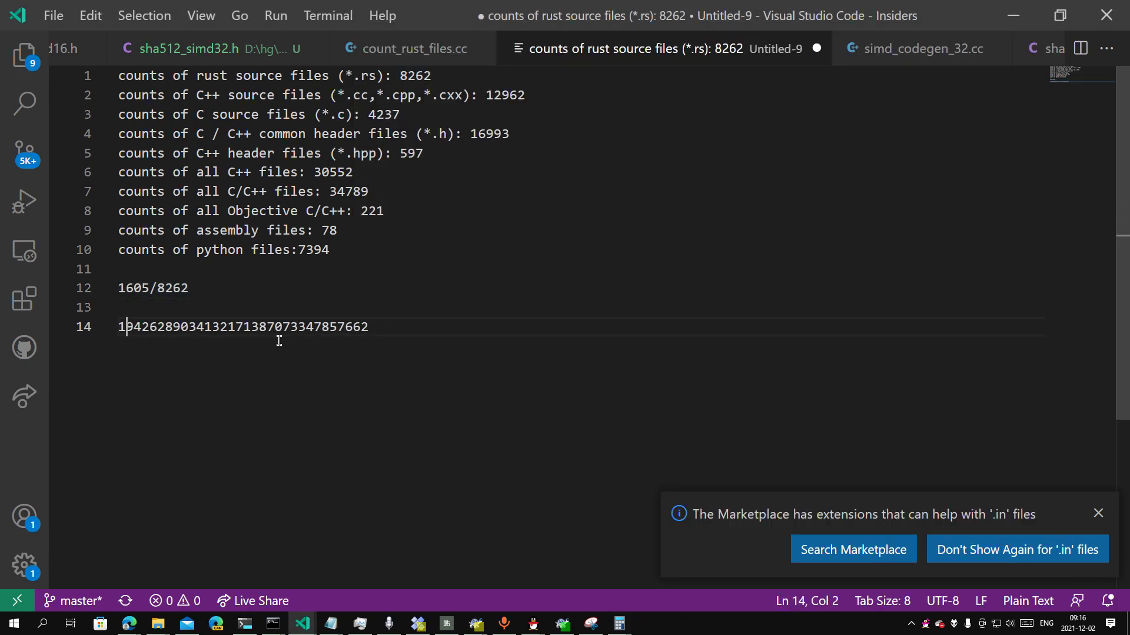
type("9.")
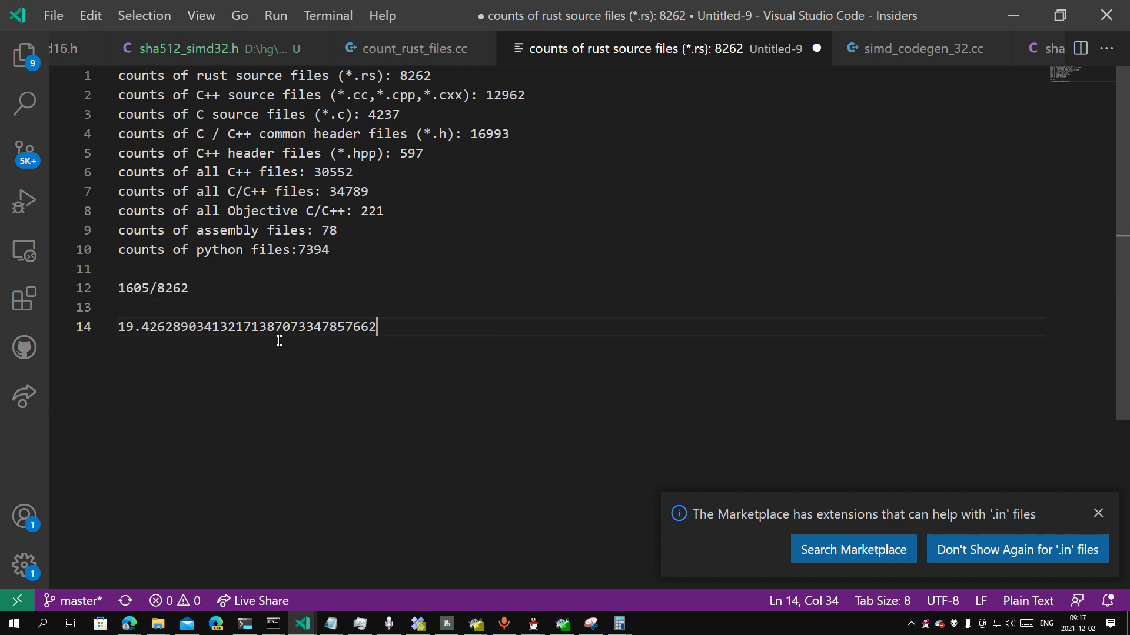
type("%")
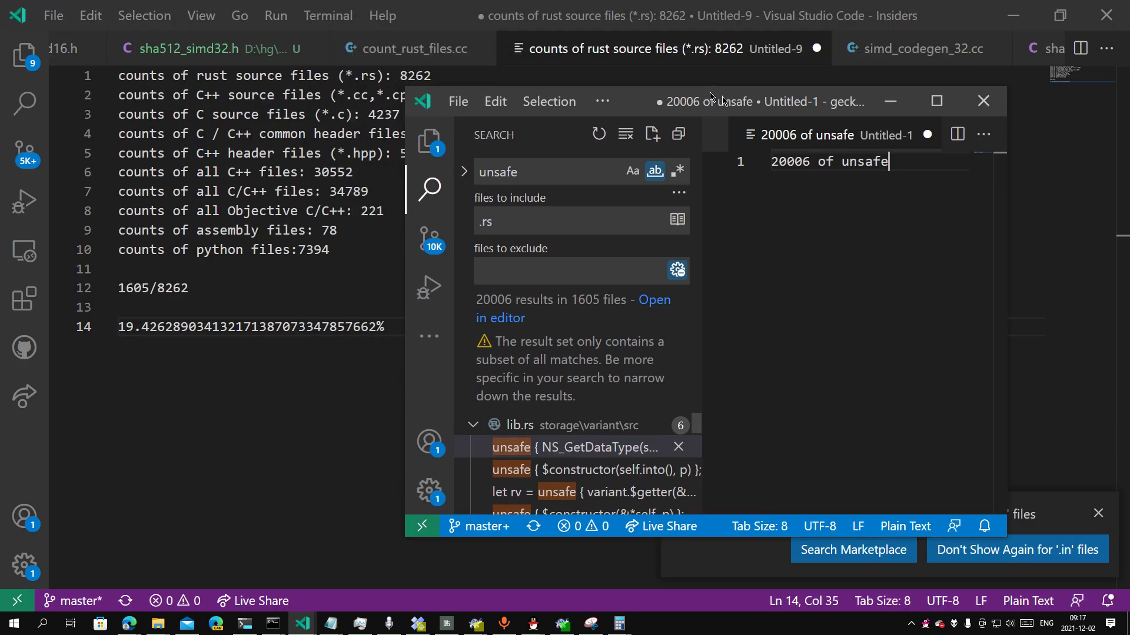
Step: Switch to the gecko-dev window and open an unsafe match in storage/variant/src/lib.rs
key("Alt+Tab")
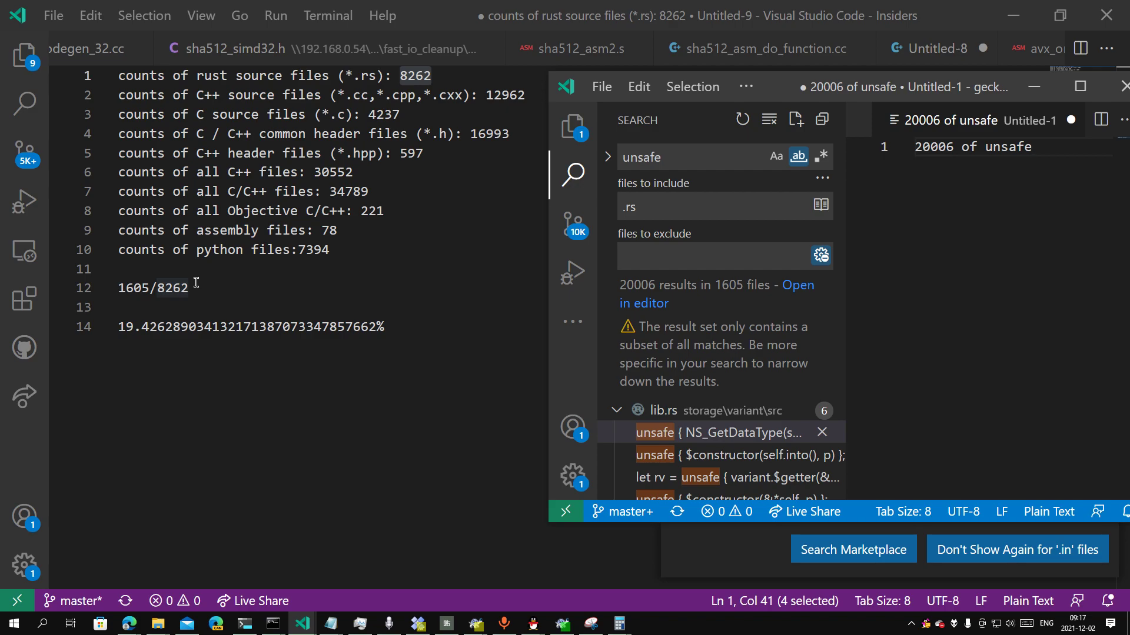
mouse_move(733, 346)
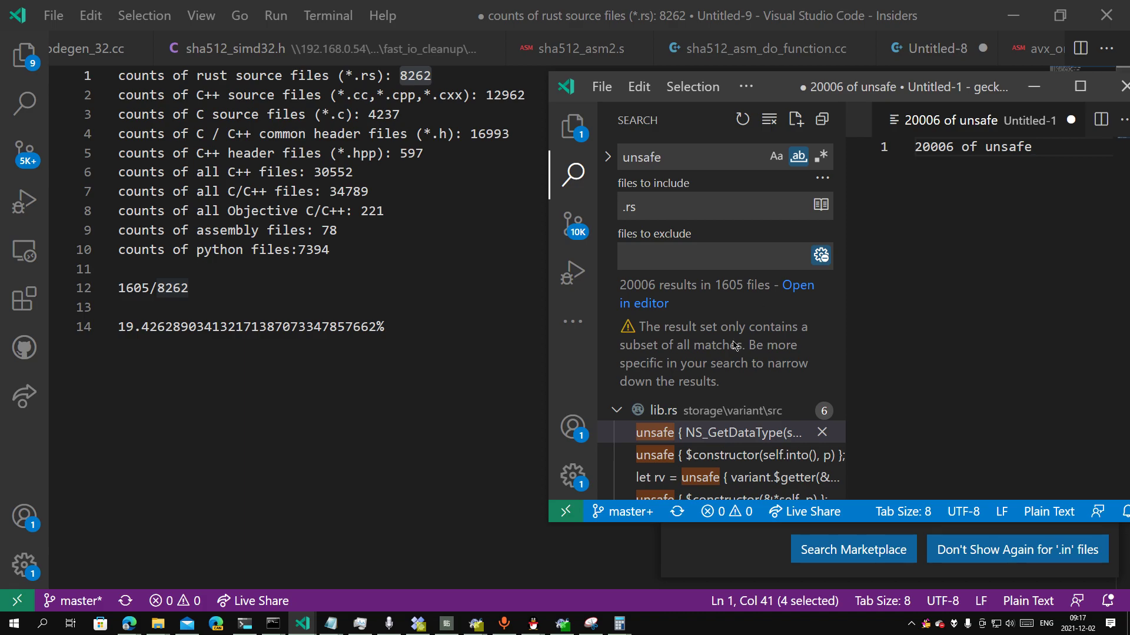
left_click(726, 454)
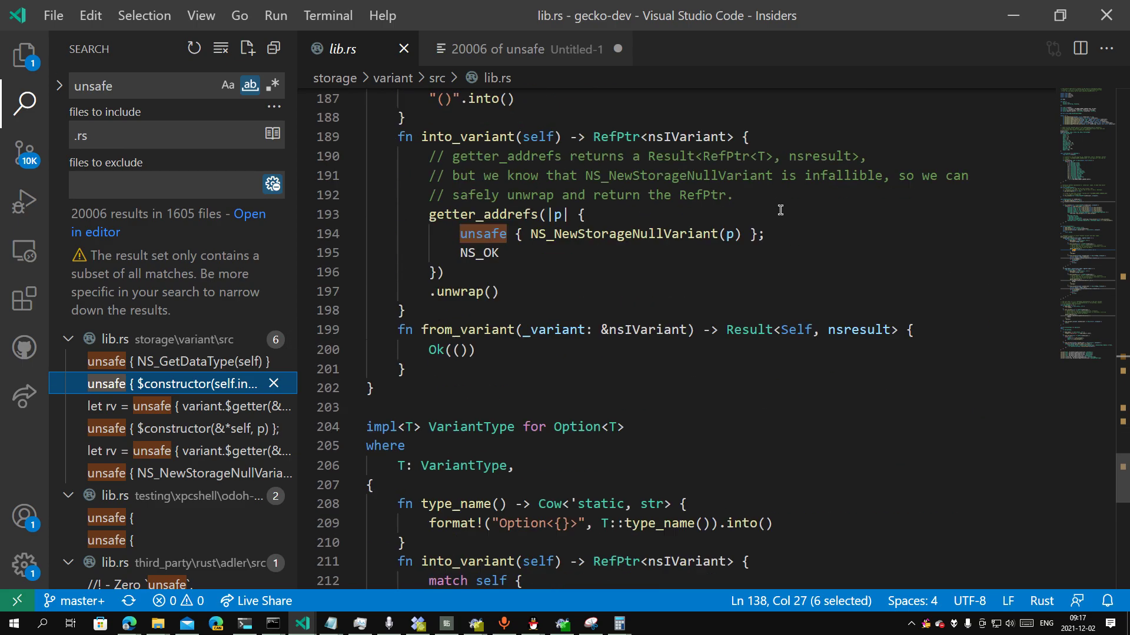
Step: Switch from lib.rs back to the Untitled-1 note reading '20006 of unsafe'
scroll("down", 3)
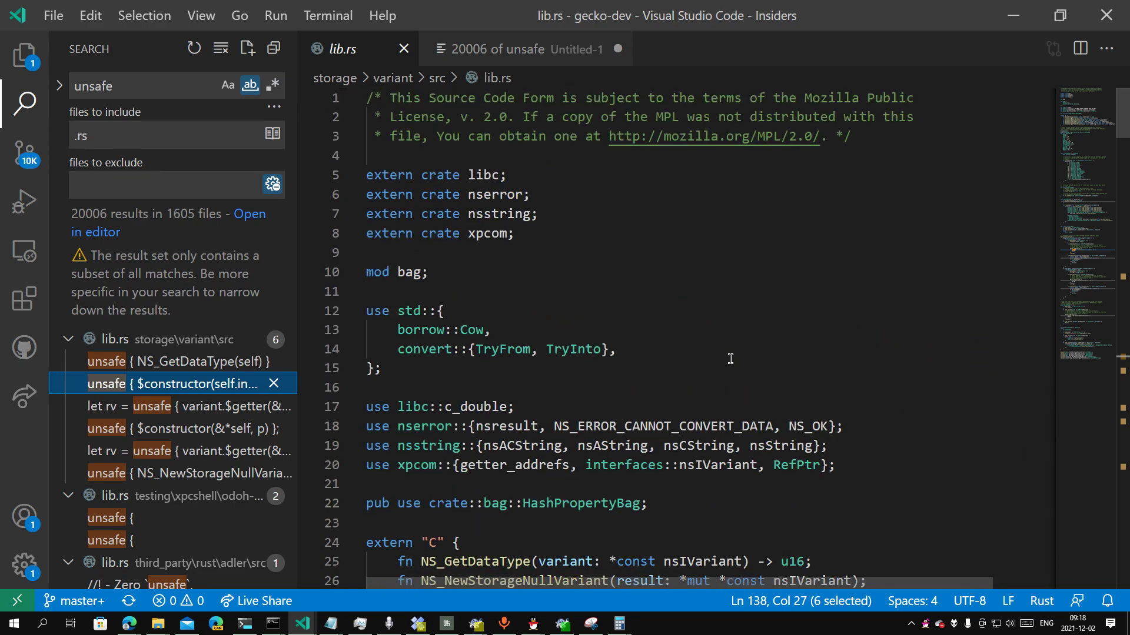
left_click(497, 49)
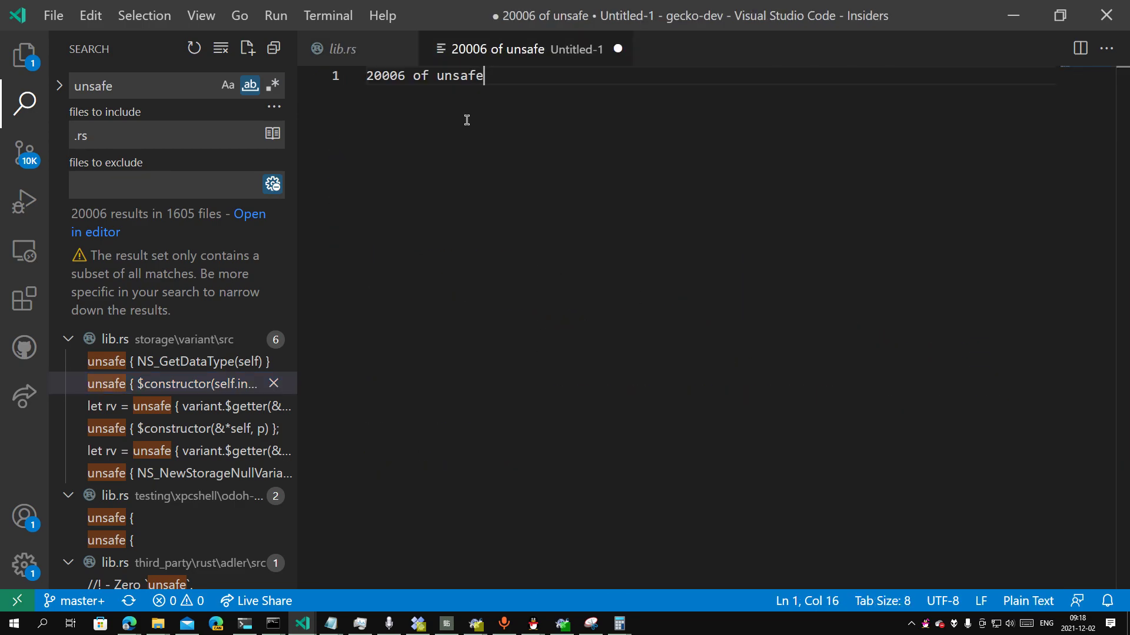
Step: Select all of the note text '20006 of unsafe' and switch to Command Prompt
key("ctrl+a")
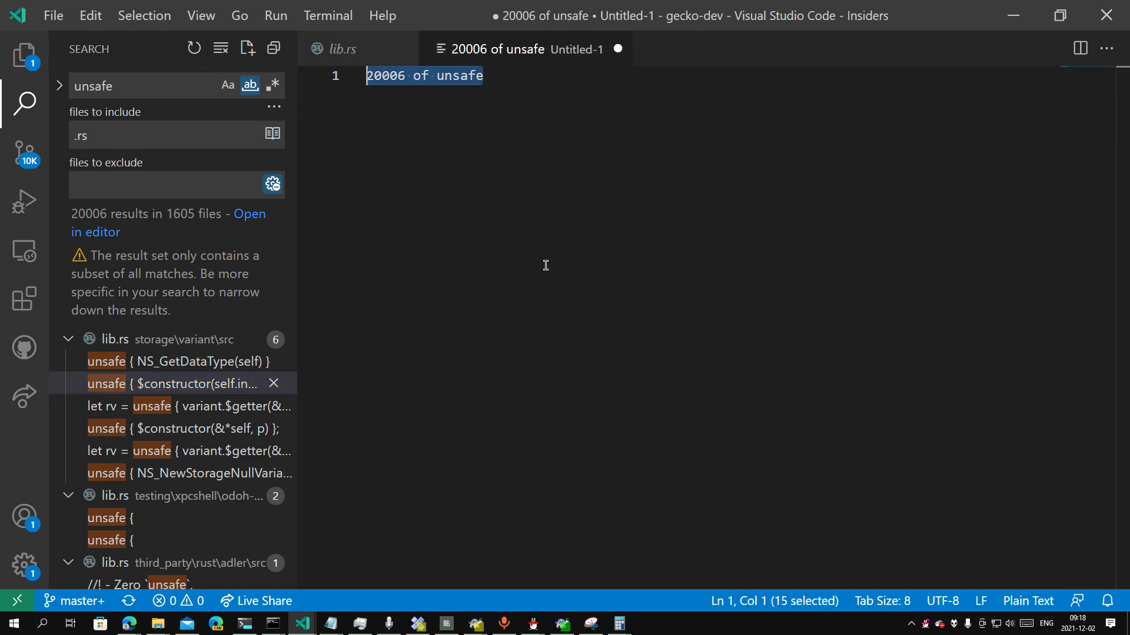
mouse_move(556, 259)
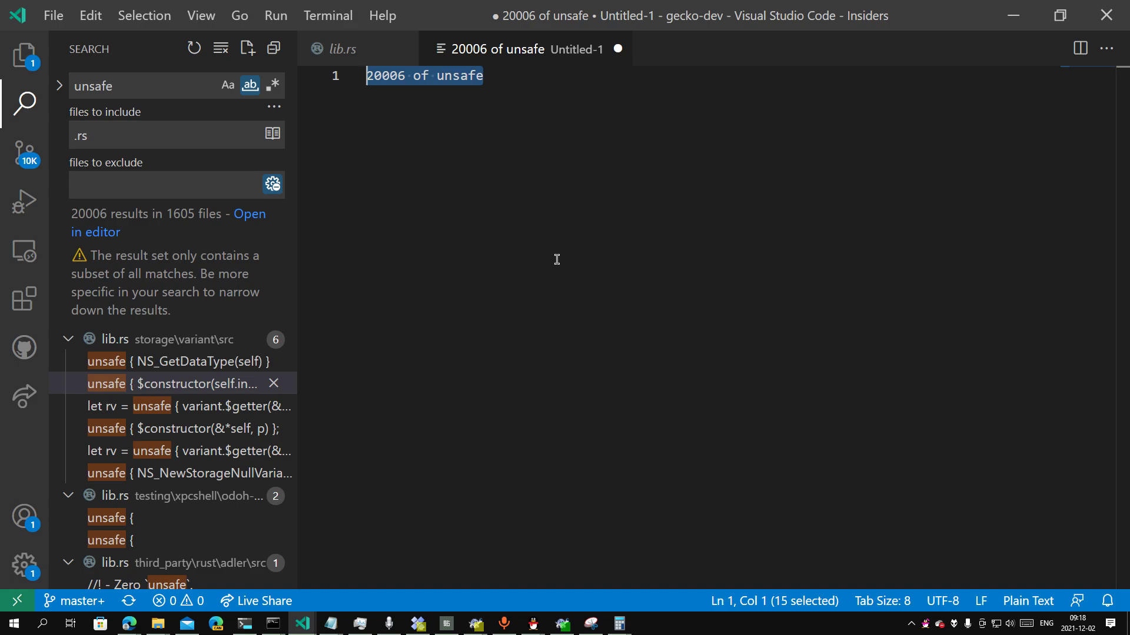
key("alt+tab")
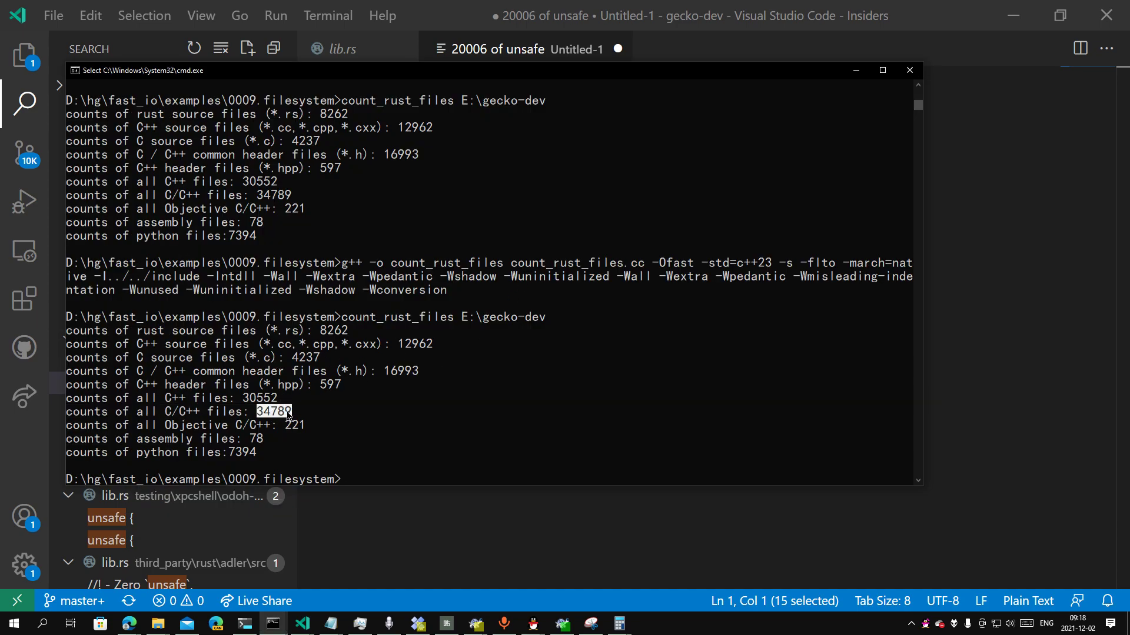
mouse_move(303, 390)
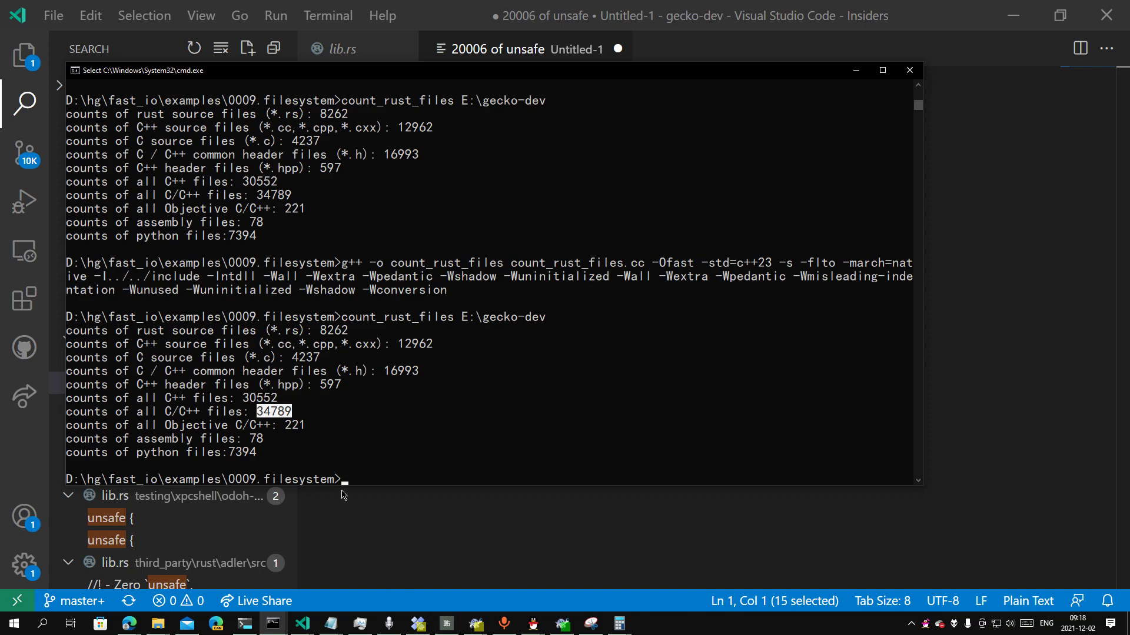
mouse_move(342, 406)
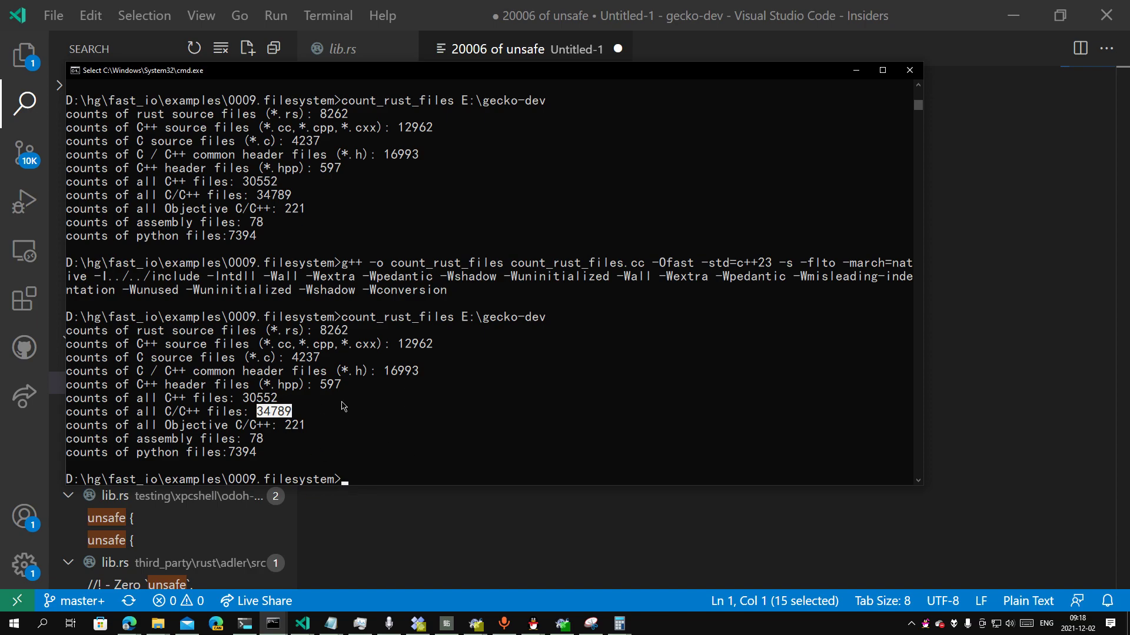
double_click(333, 330)
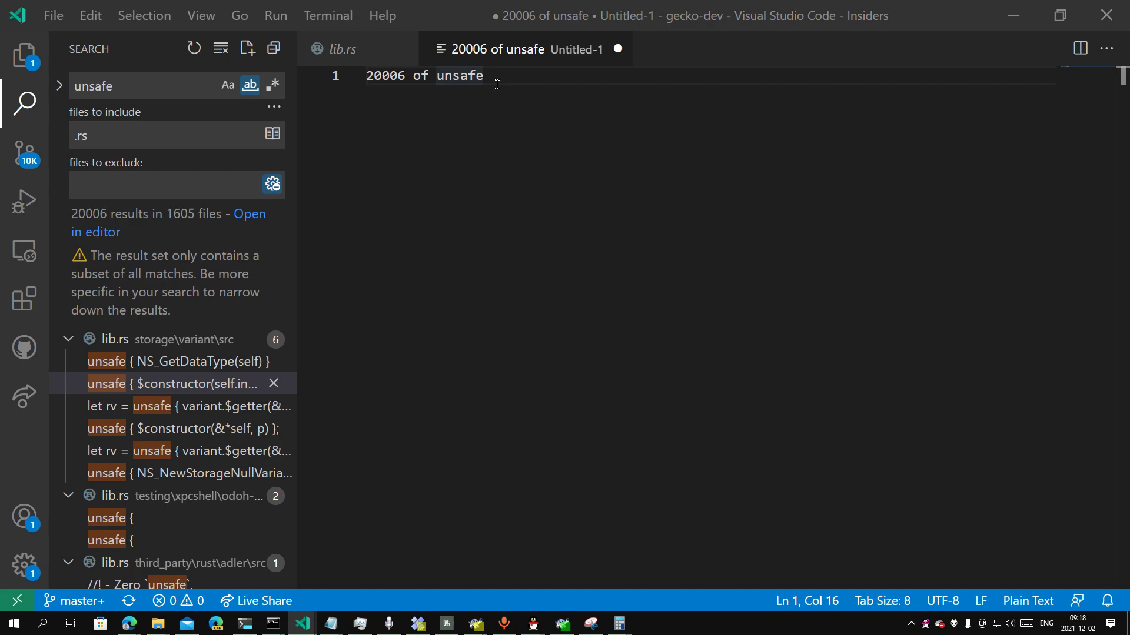
Step: Below the count, add 'grep unsafe. How do you do this???' and begin the 'unsafe is clearly not rare' comment
left_click(394, 75)
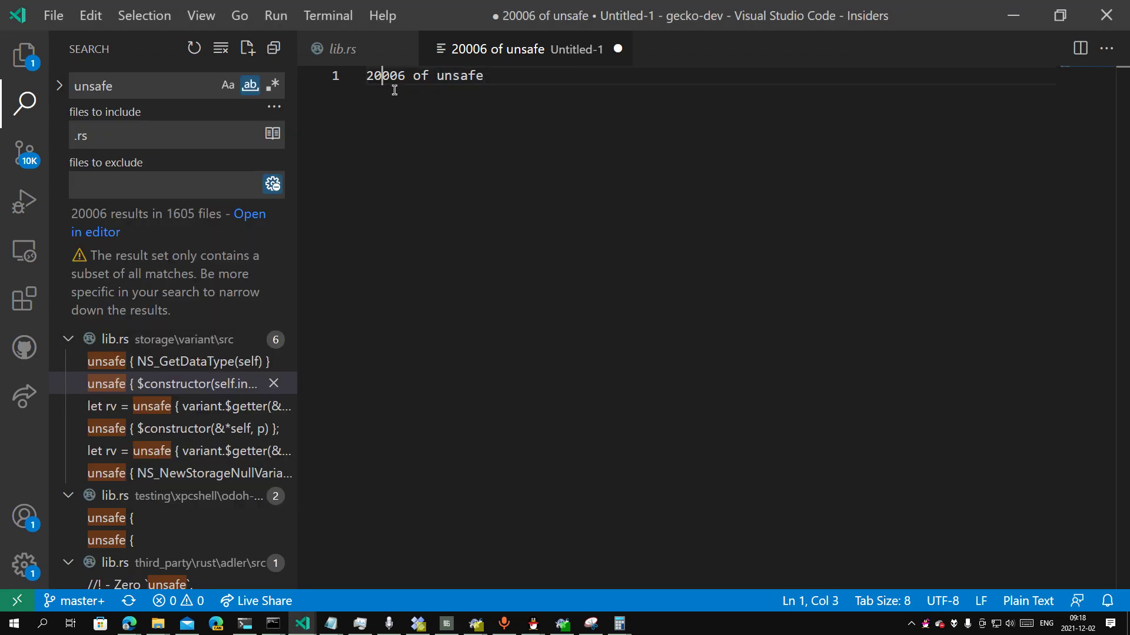
left_click(271, 624)
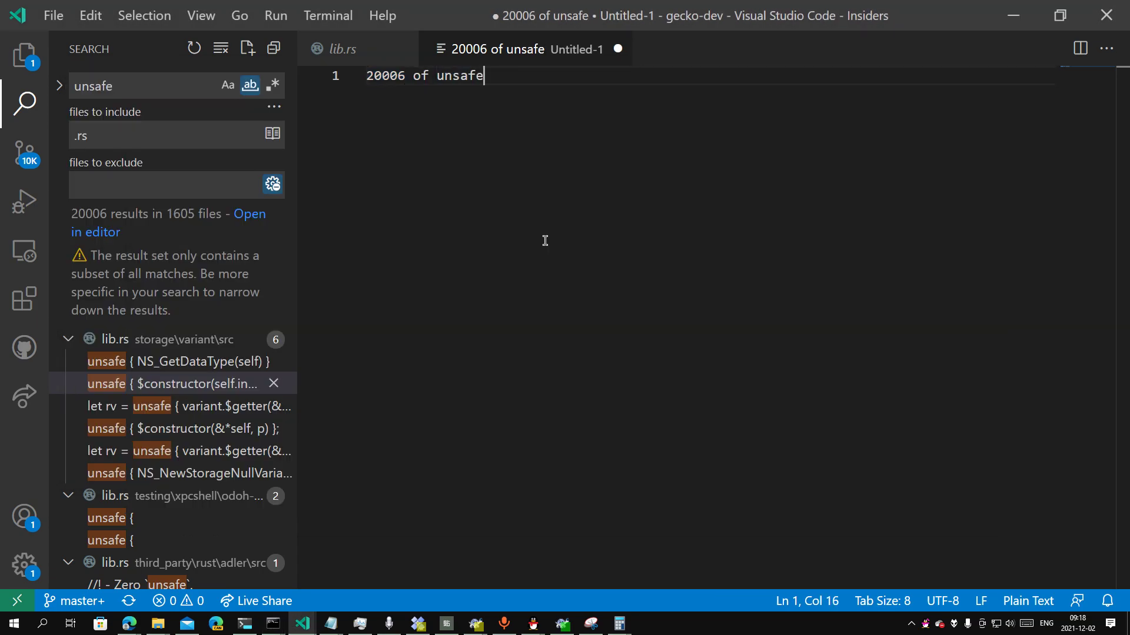
key("alt+tab")
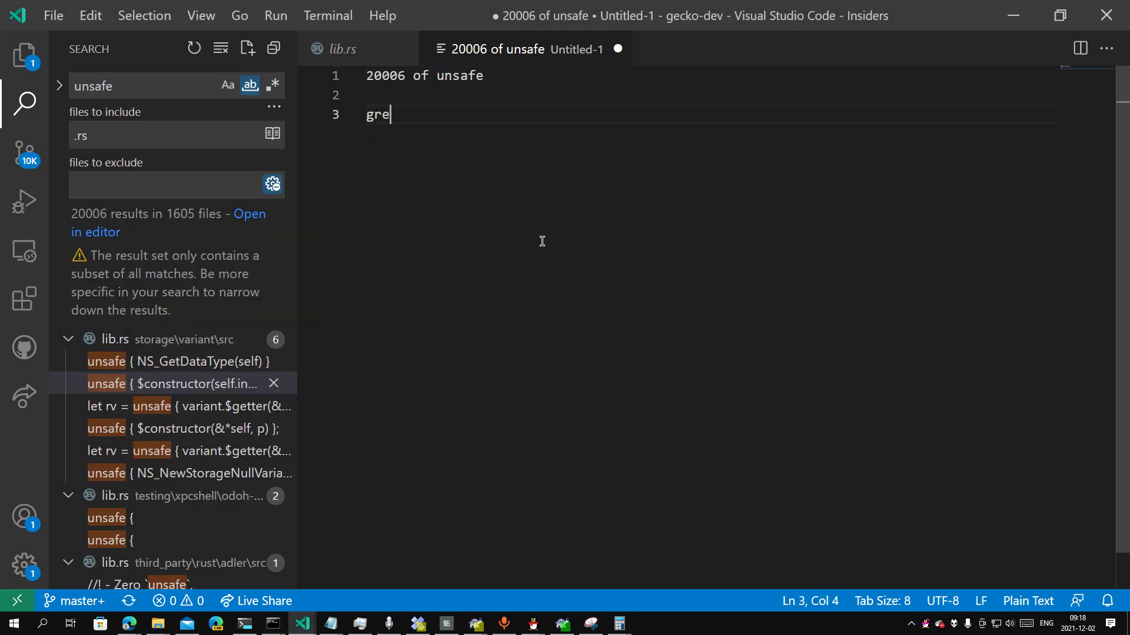
type("p unsafe. How do you do this")
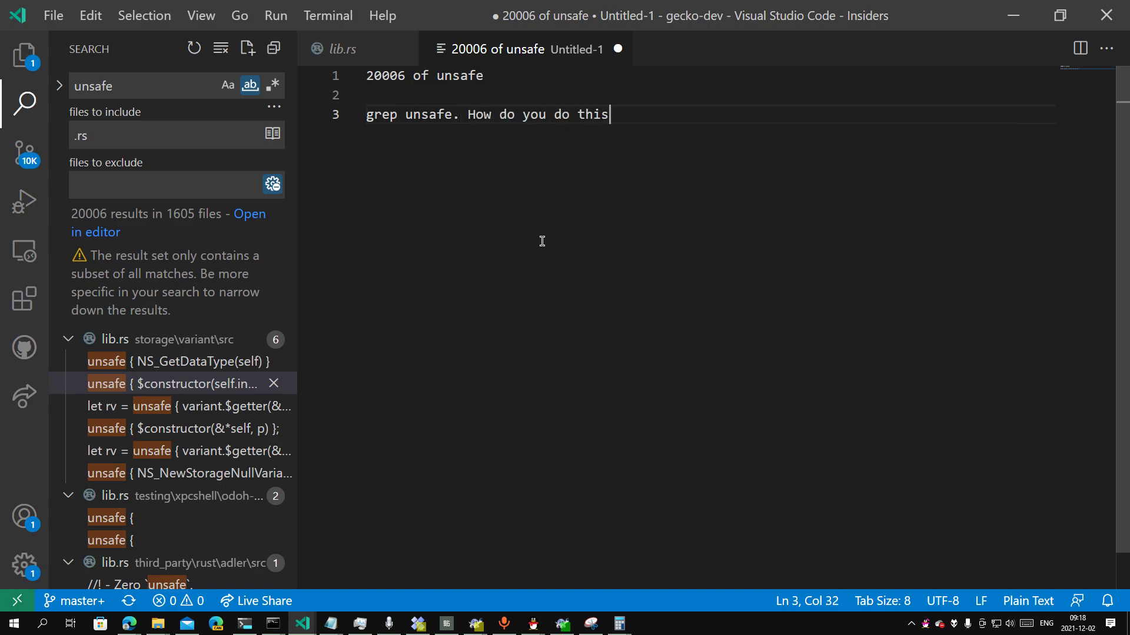
type("???")
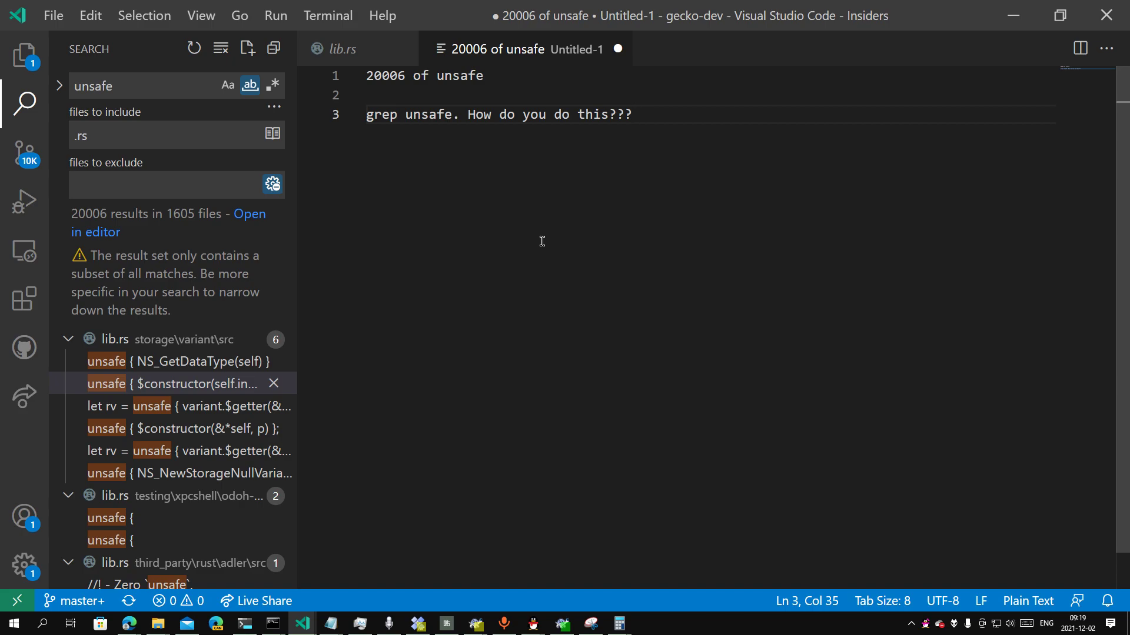
type("unsa")
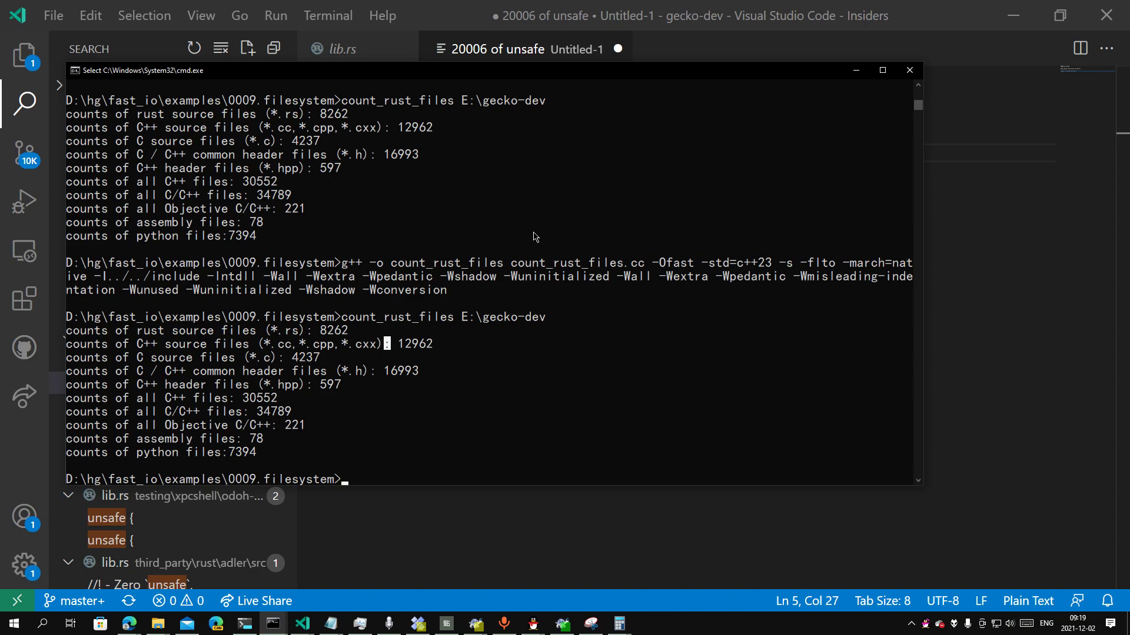
mouse_move(216, 390)
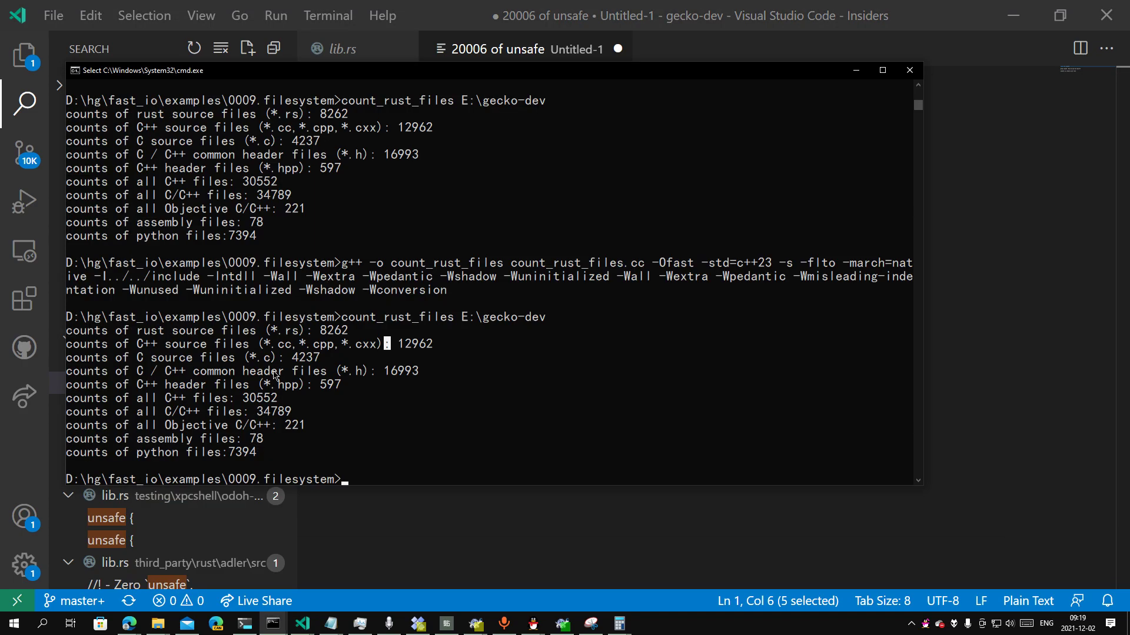
double_click(223, 452)
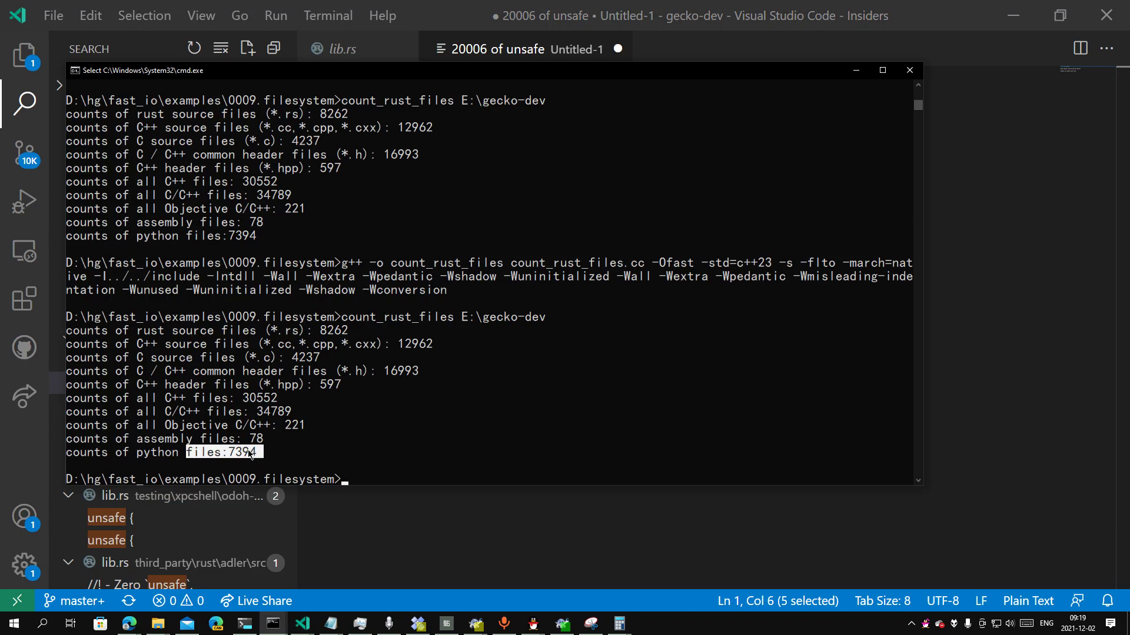
left_click(342, 425)
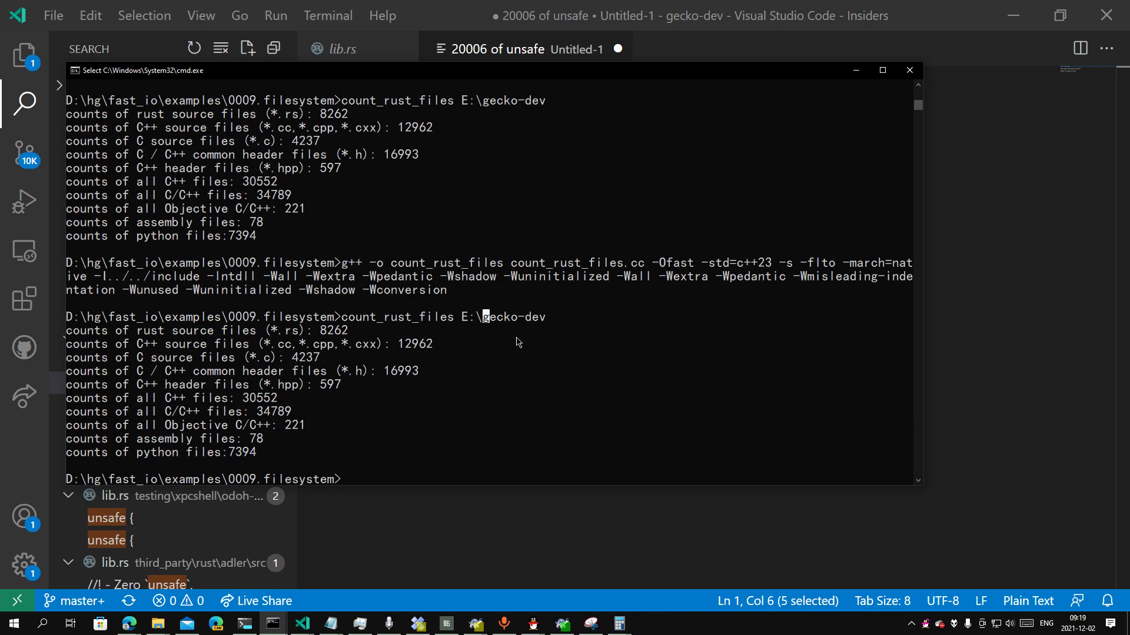
key("alt+tab")
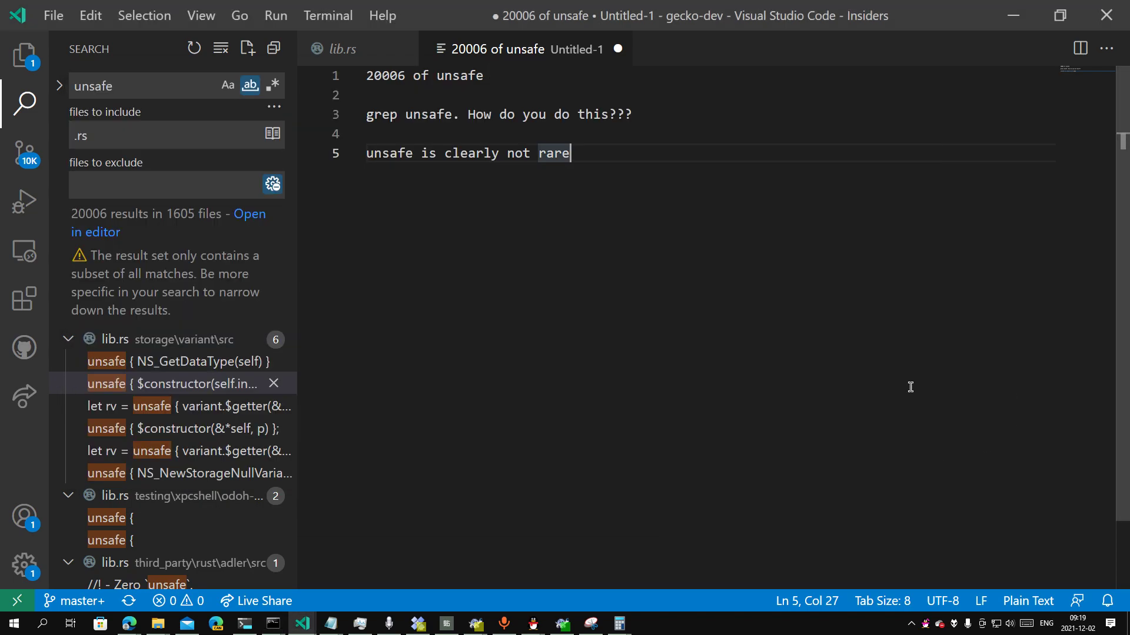
mouse_move(843, 361)
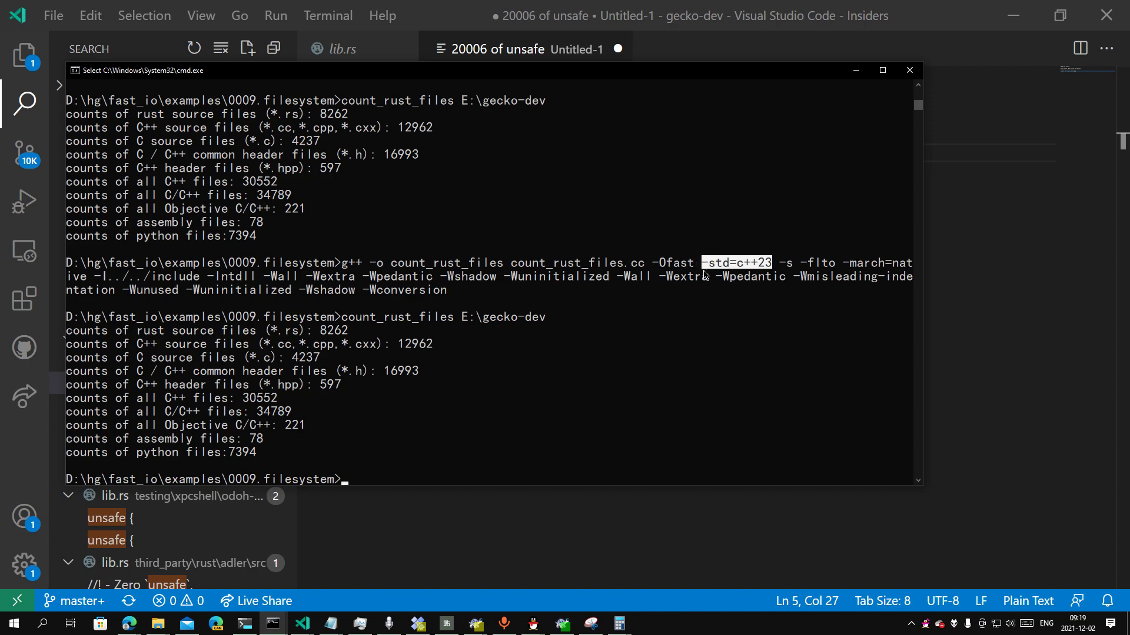
mouse_move(739, 252)
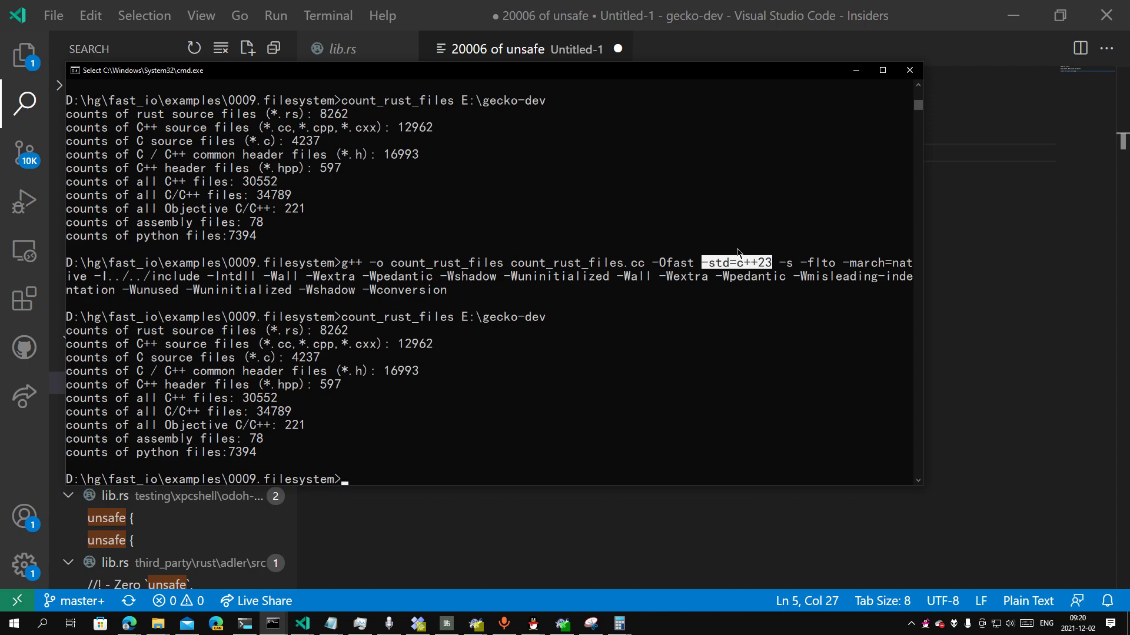
mouse_move(396, 346)
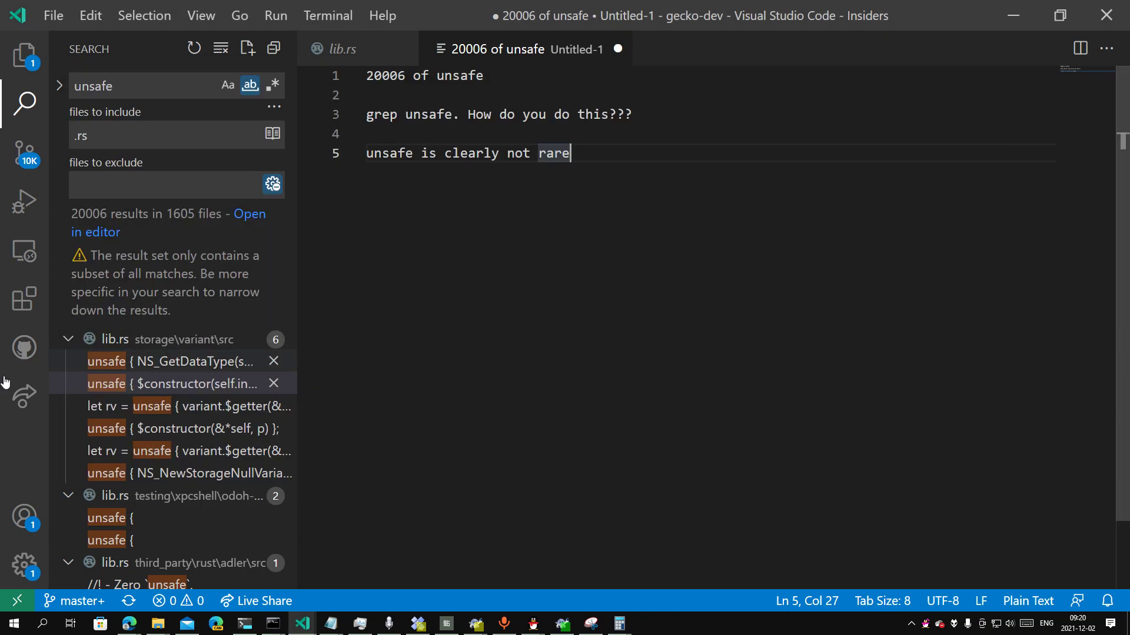
scroll("down", 3)
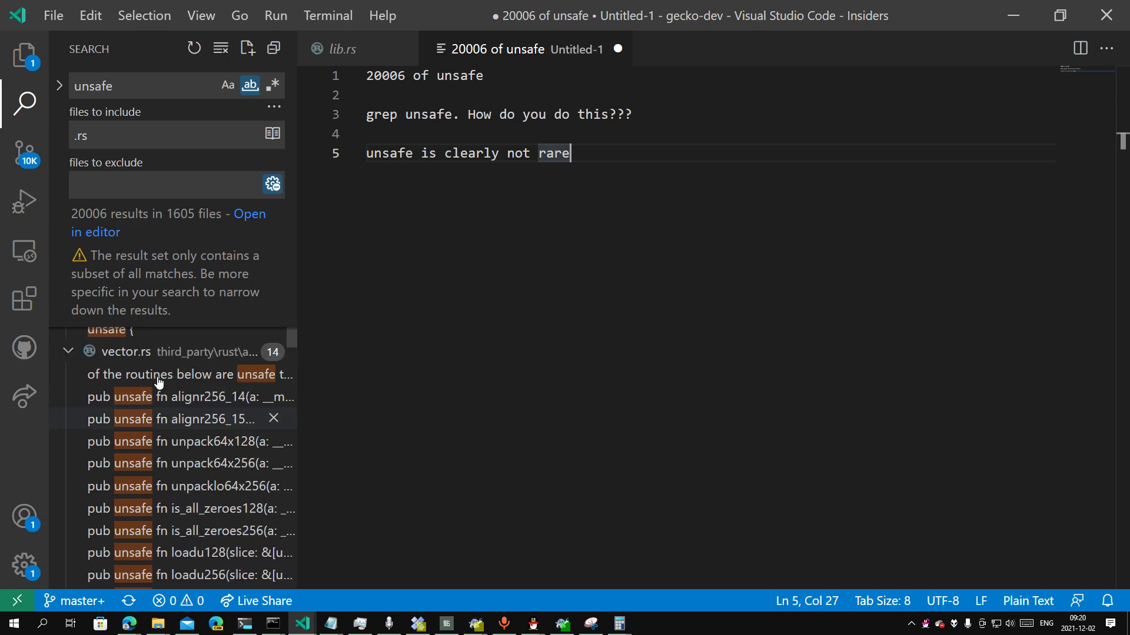